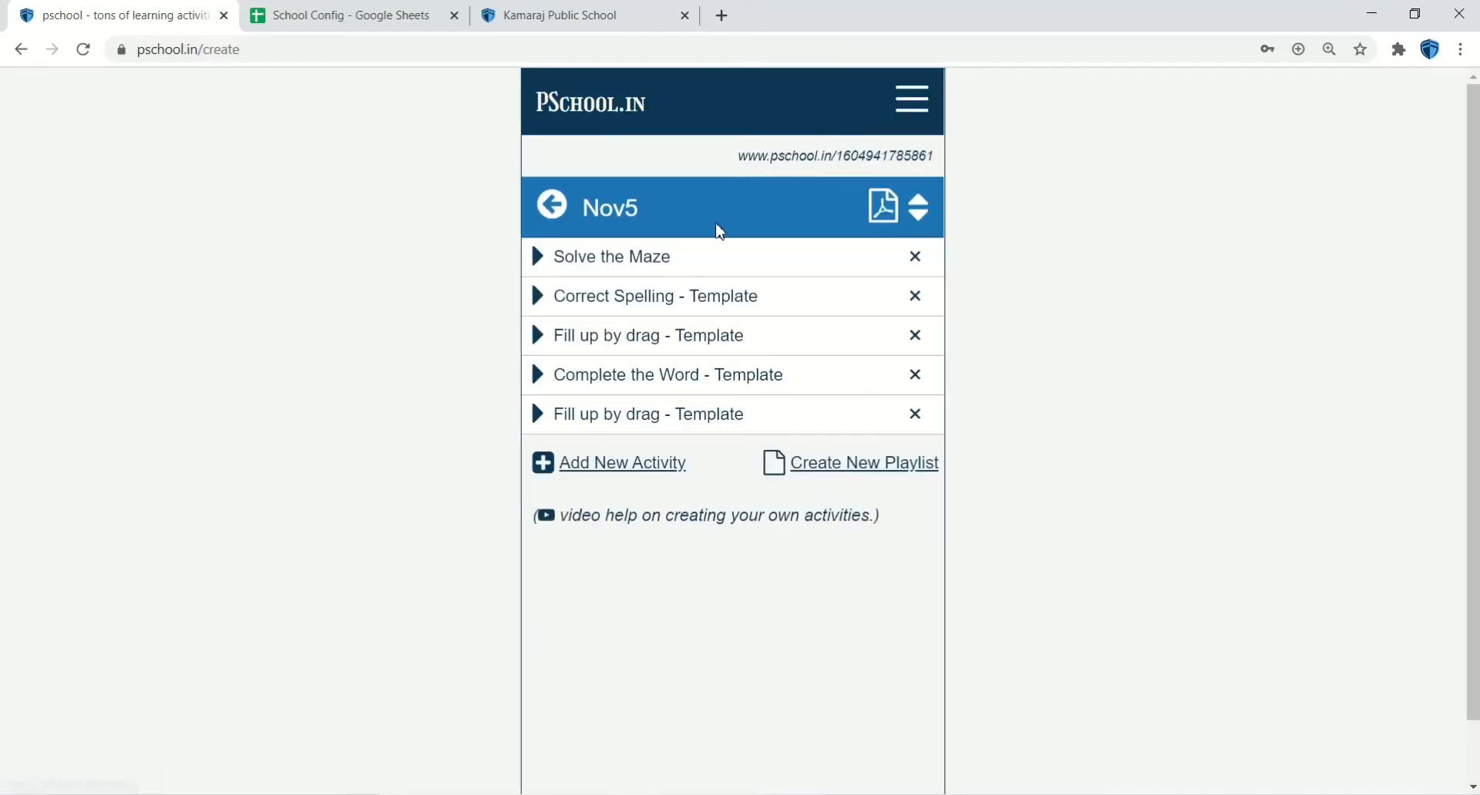
- Start a new activity for Nov5, then return to the teacher dashboard via the menu
{"action": "left_click", "coordinate": [622, 463]}
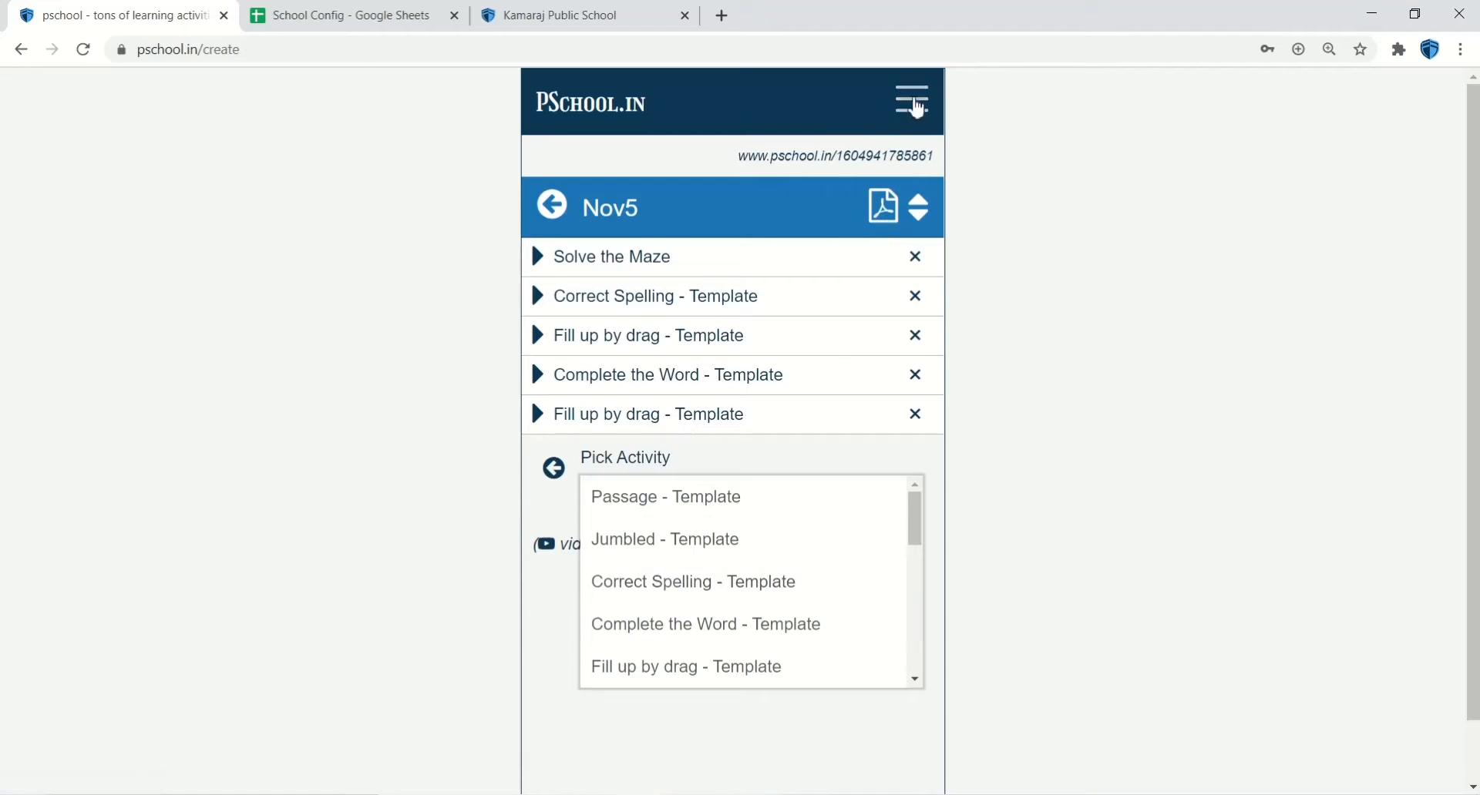
{"action": "left_click", "coordinate": [909, 101]}
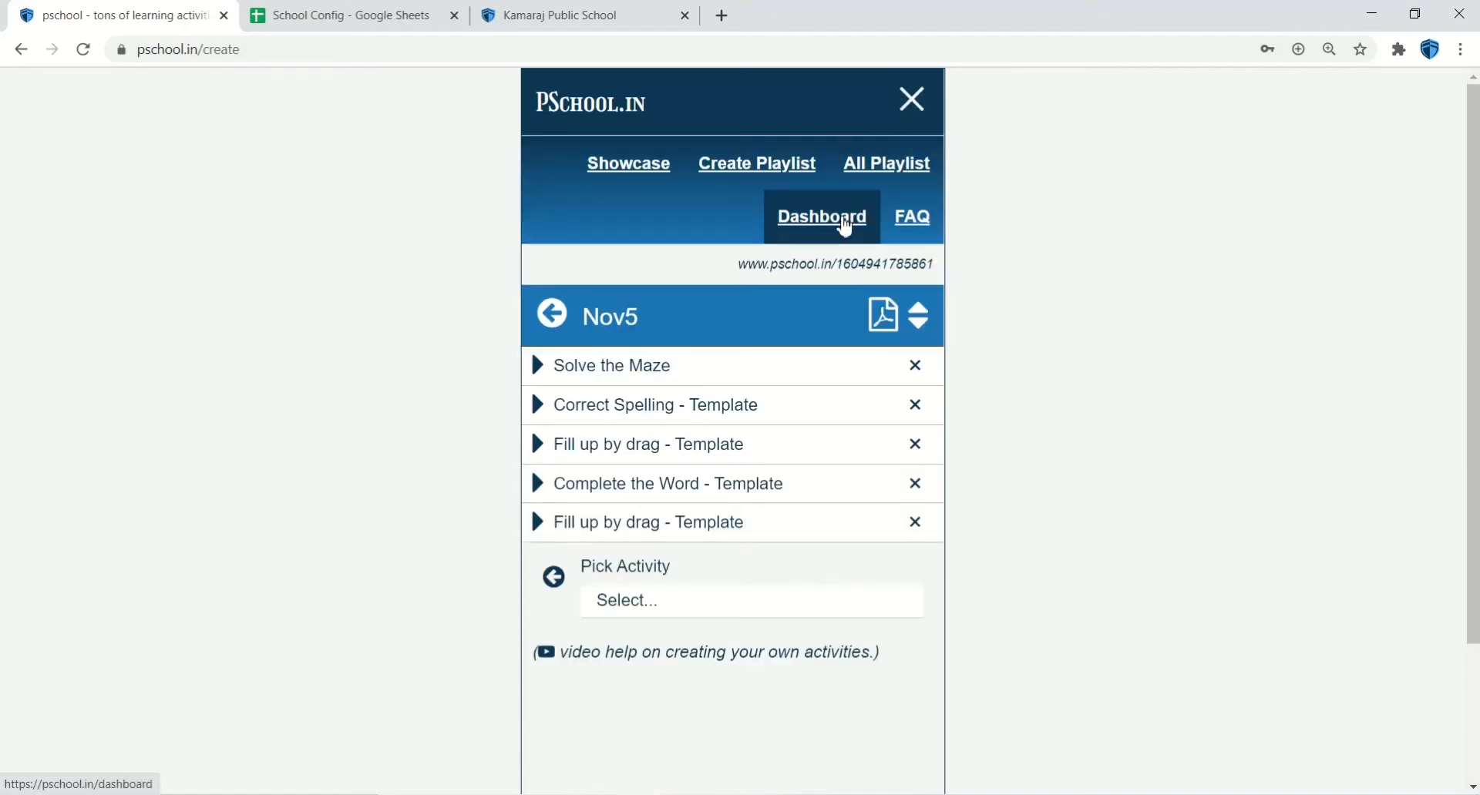
{"action": "left_click", "coordinate": [821, 216]}
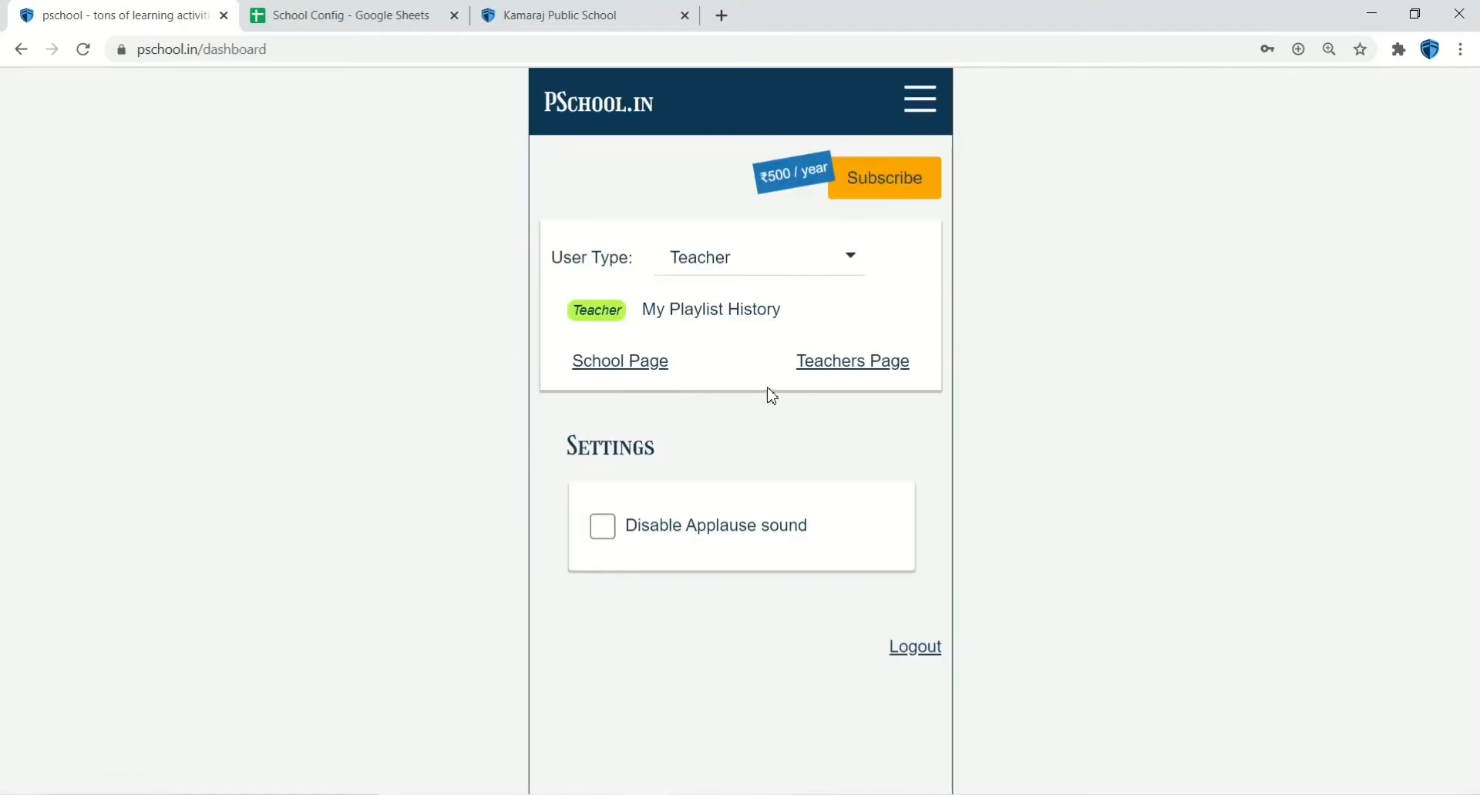
- Open First Std English's Nov 8 homework report and view Student Name5's Road Manners answers
{"action": "left_click", "coordinate": [851, 361]}
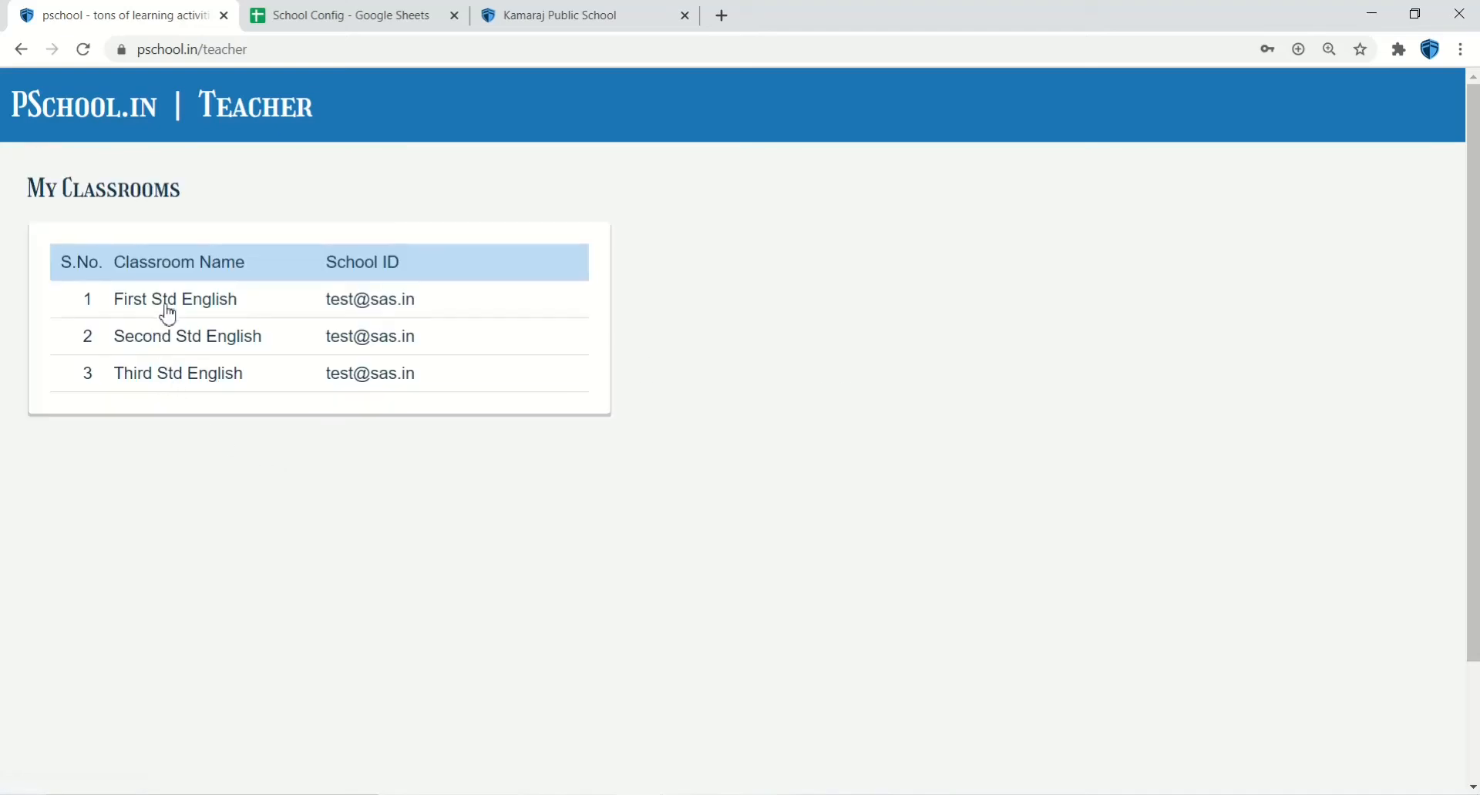
{"action": "left_click", "coordinate": [175, 299]}
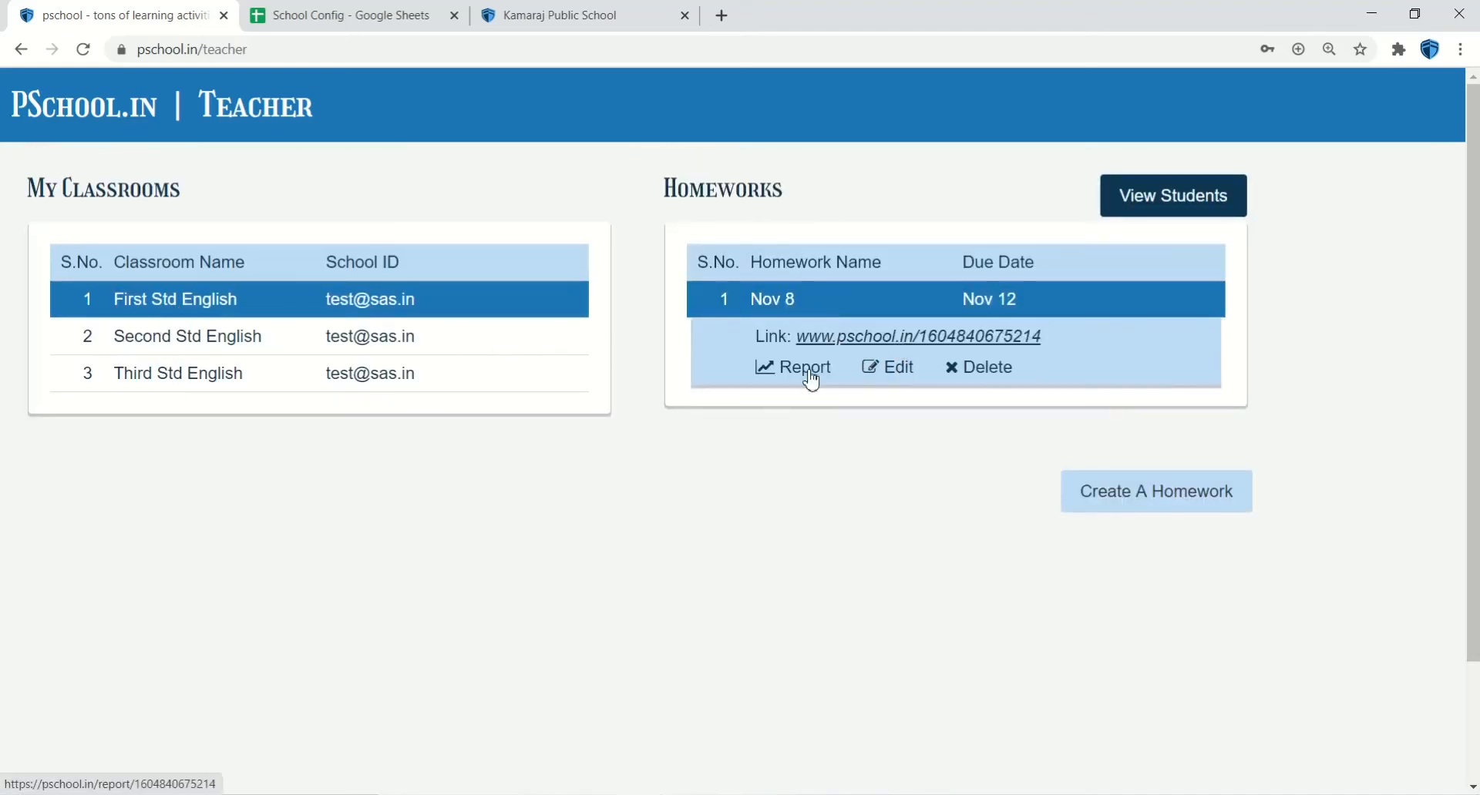
{"action": "left_click", "coordinate": [801, 367]}
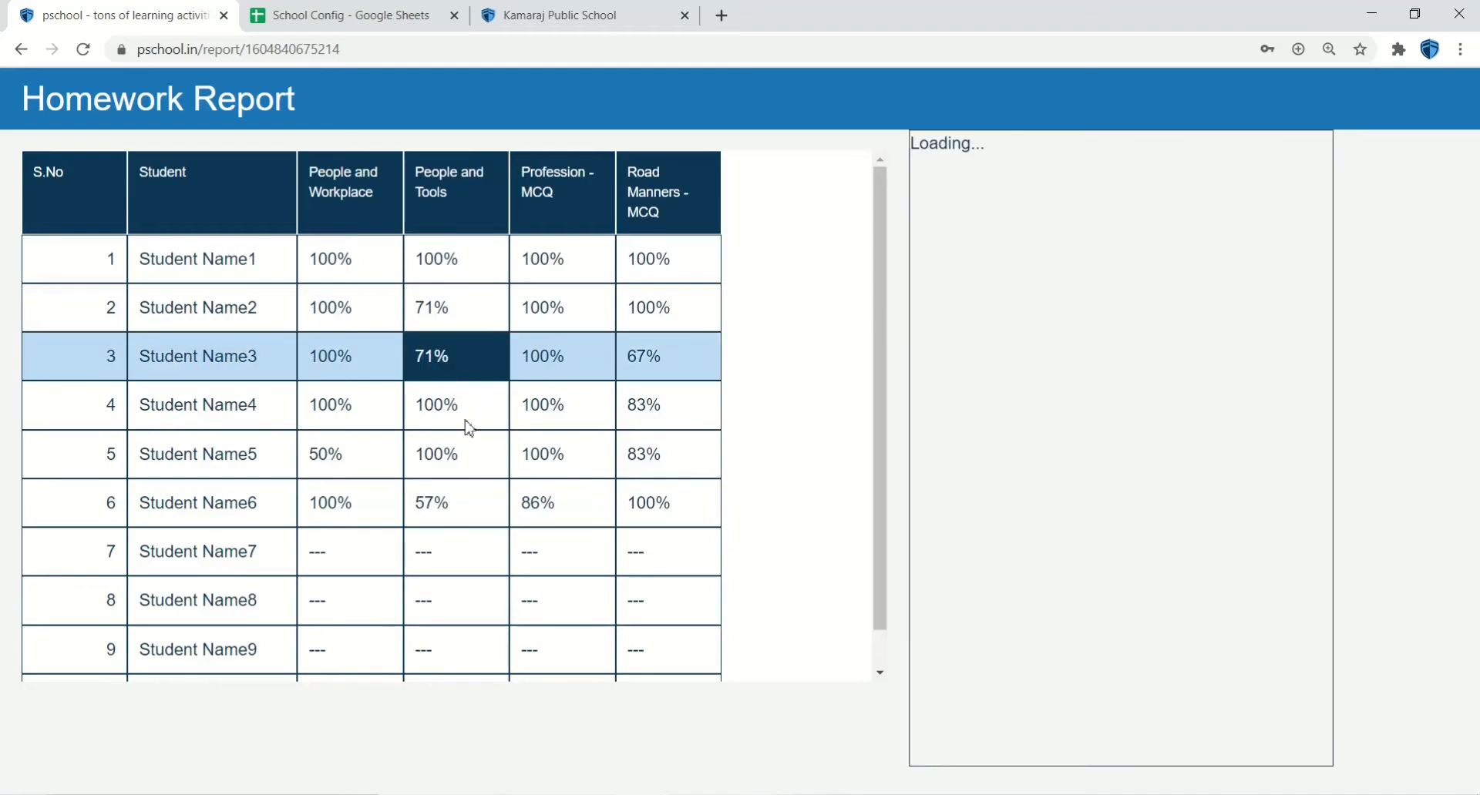
{"action": "left_click", "coordinate": [667, 454]}
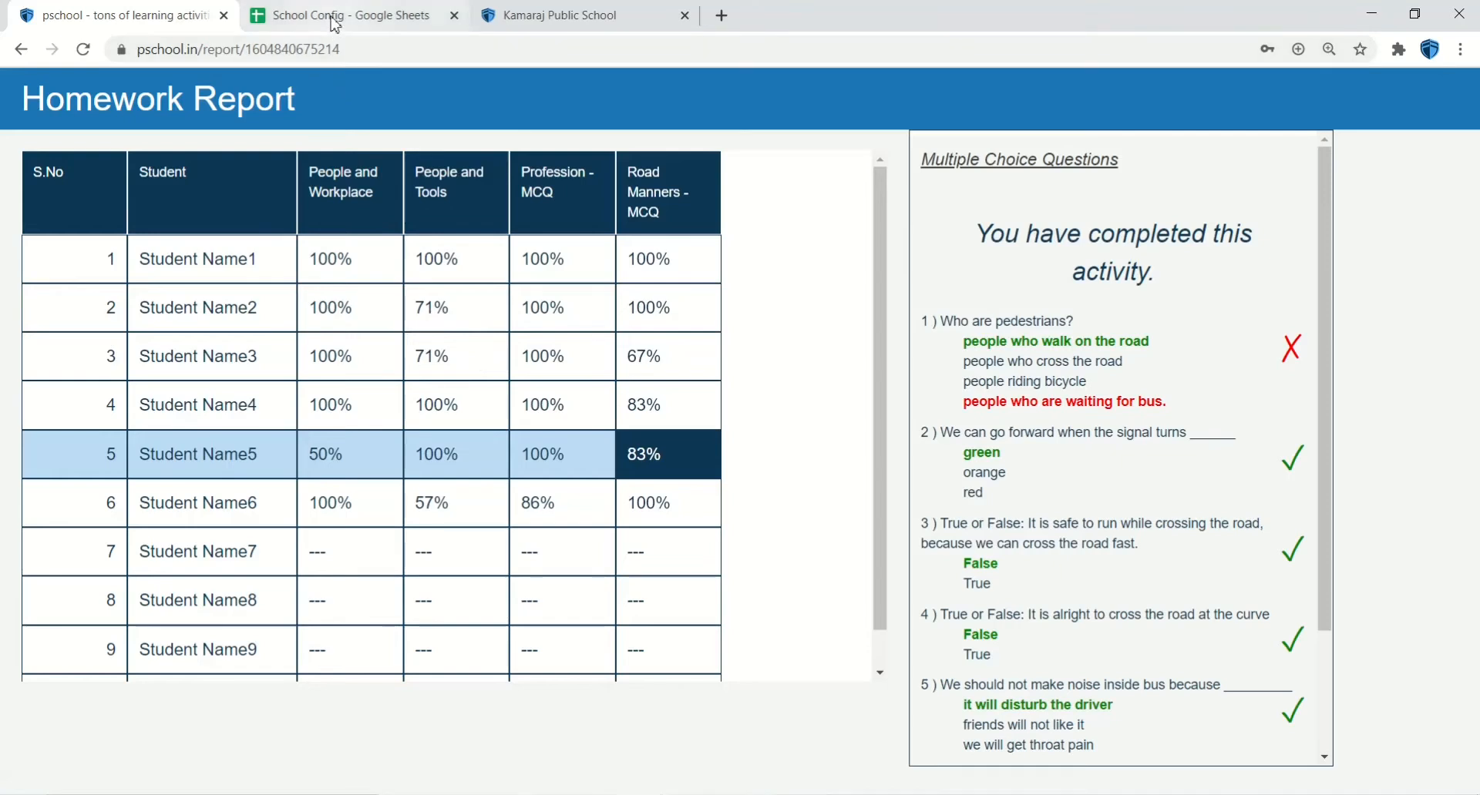
- Switch to the School Config spreadsheet and show its students sheet
{"action": "left_click", "coordinate": [349, 15]}
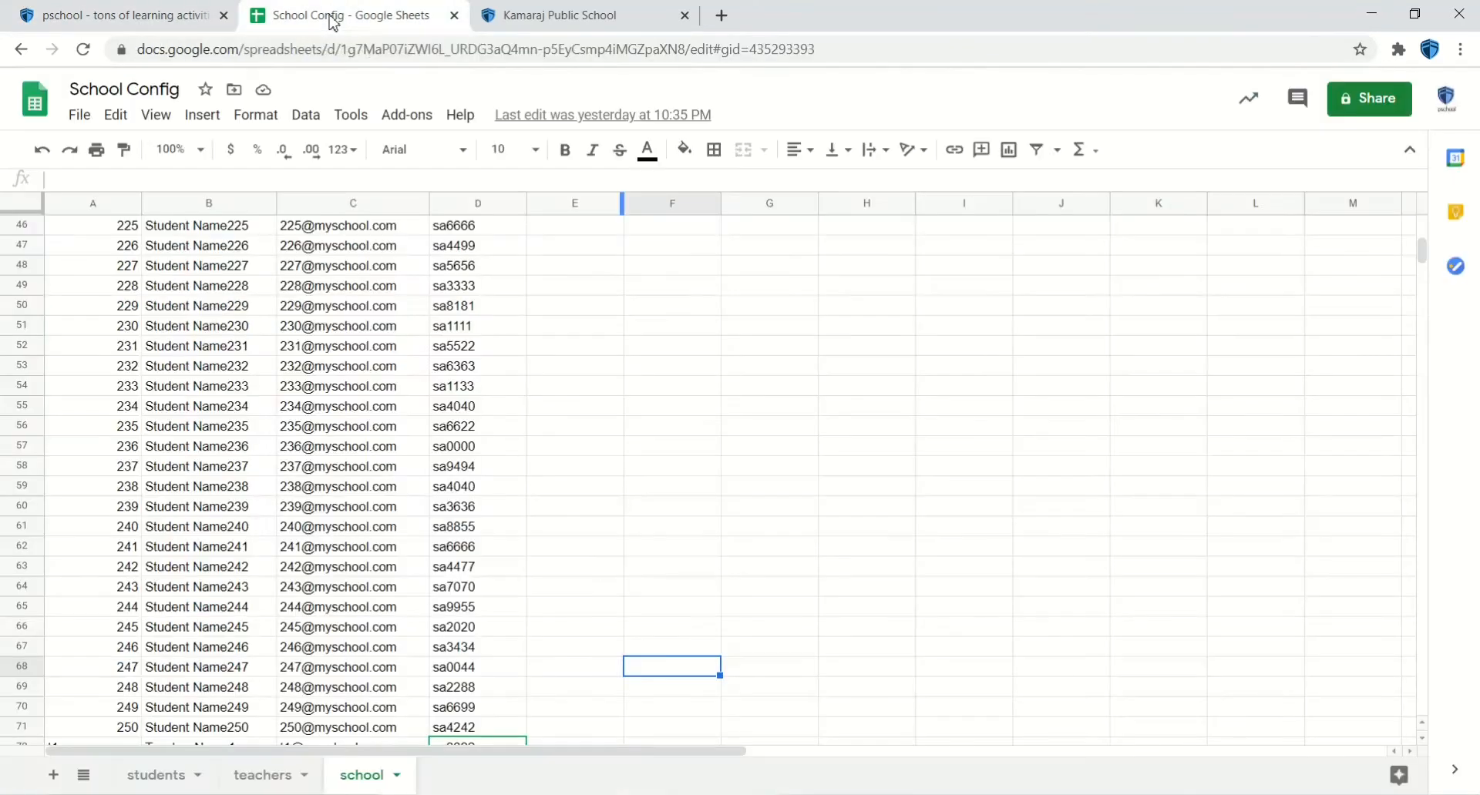
{"action": "mouse_move", "coordinate": [198, 509]}
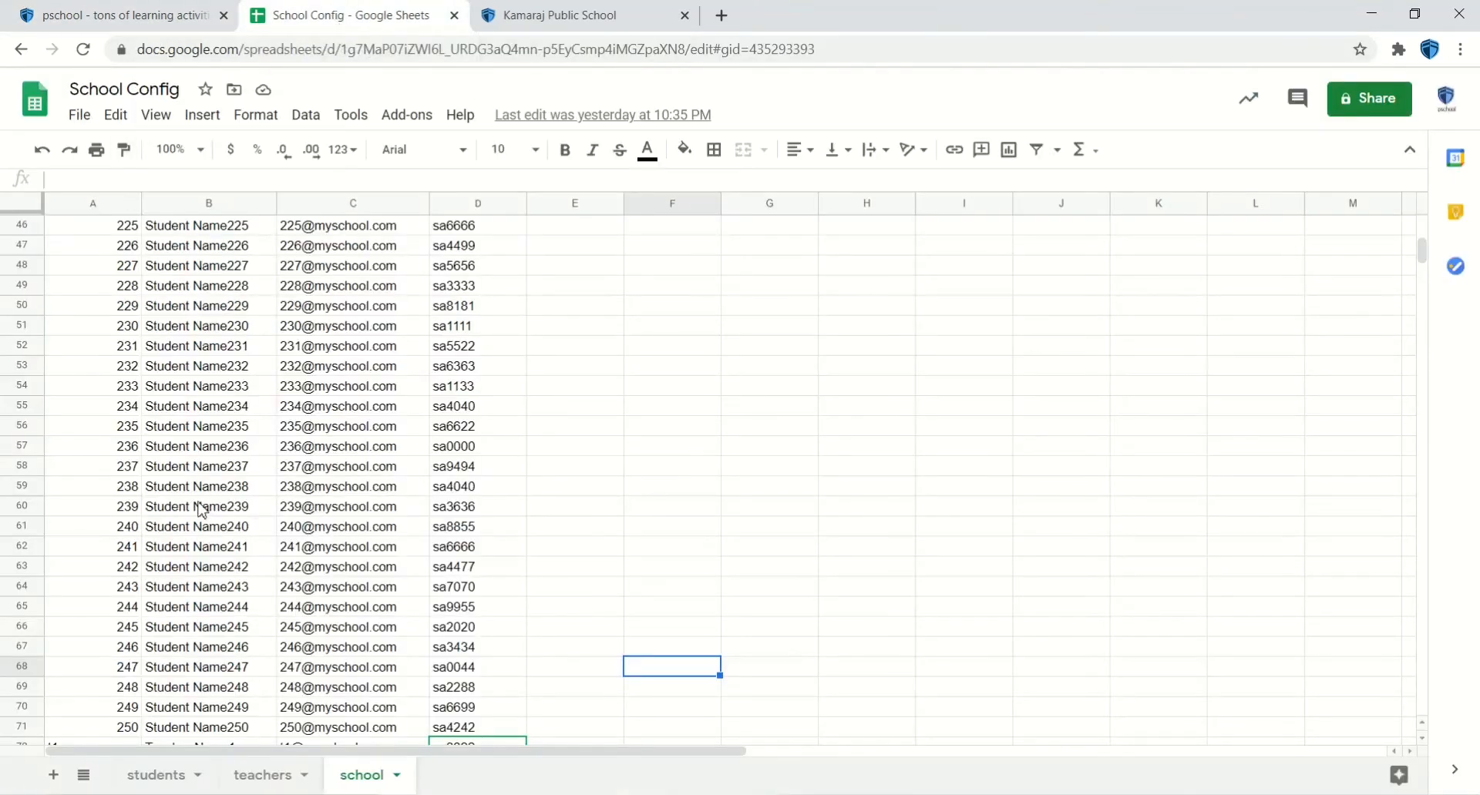
{"action": "left_click", "coordinate": [156, 774]}
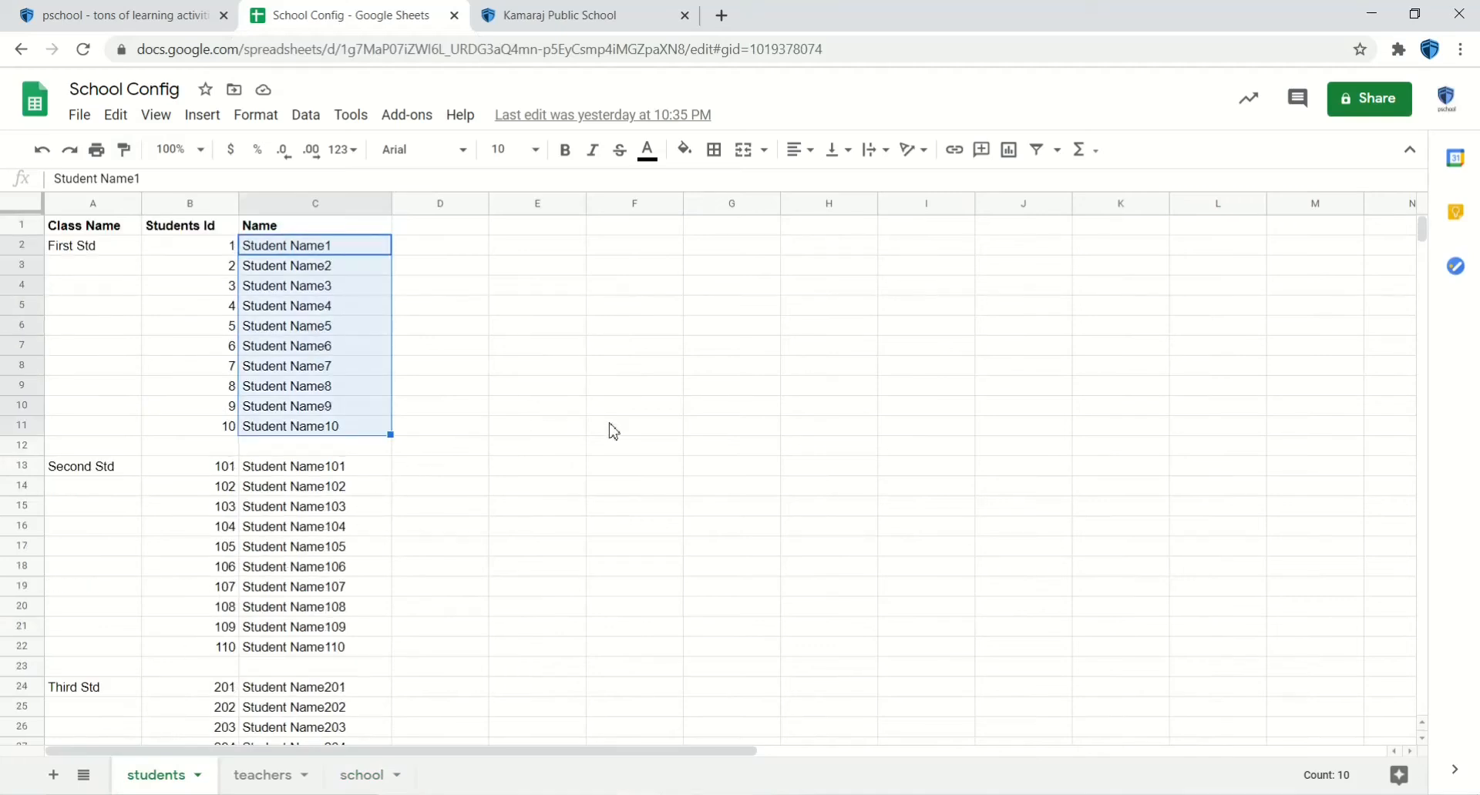
- Highlight the Class Name, Students Id and Name columns, then show the teachers sheet
{"action": "left_click", "coordinate": [635, 425]}
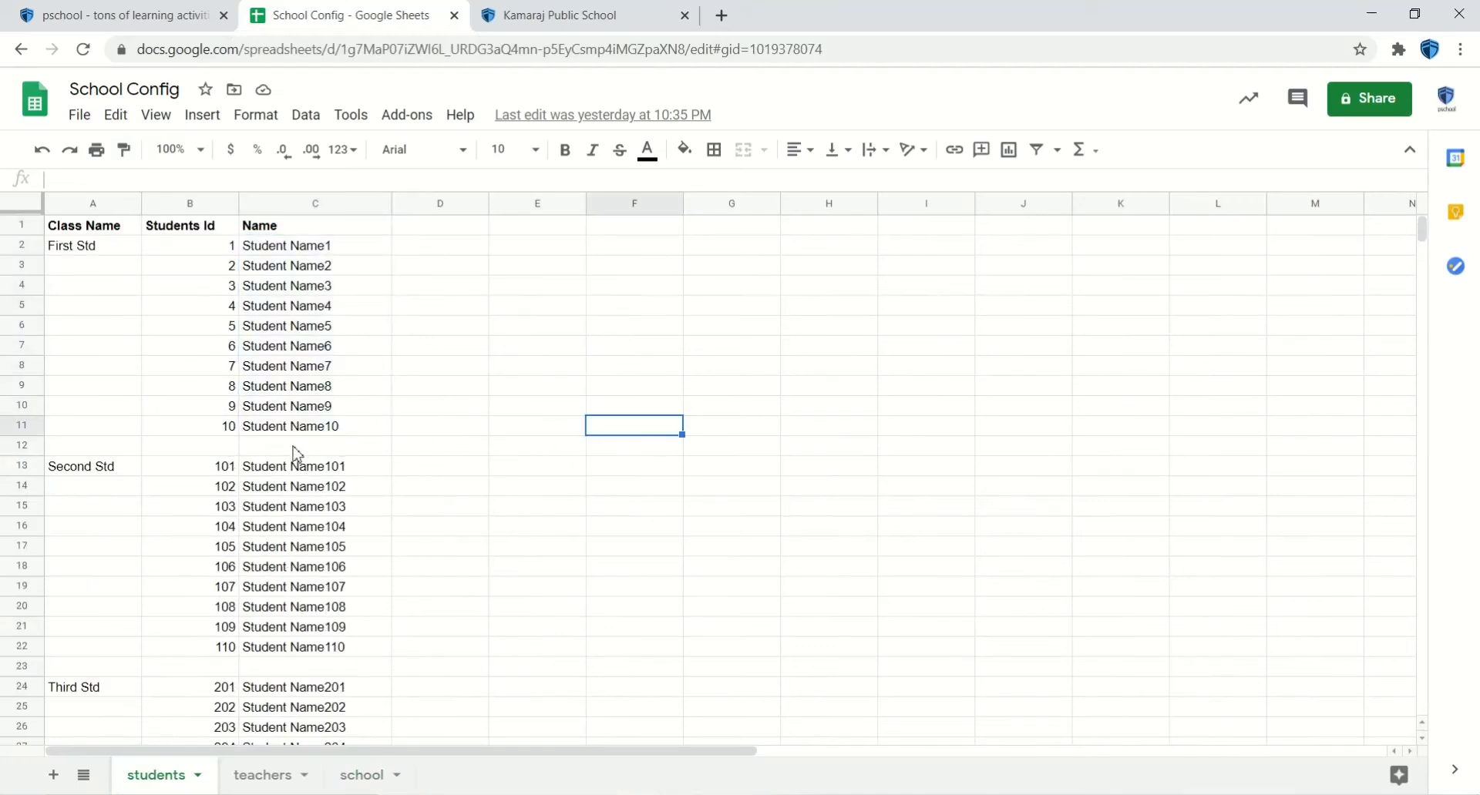
{"action": "mouse_move", "coordinate": [154, 630]}
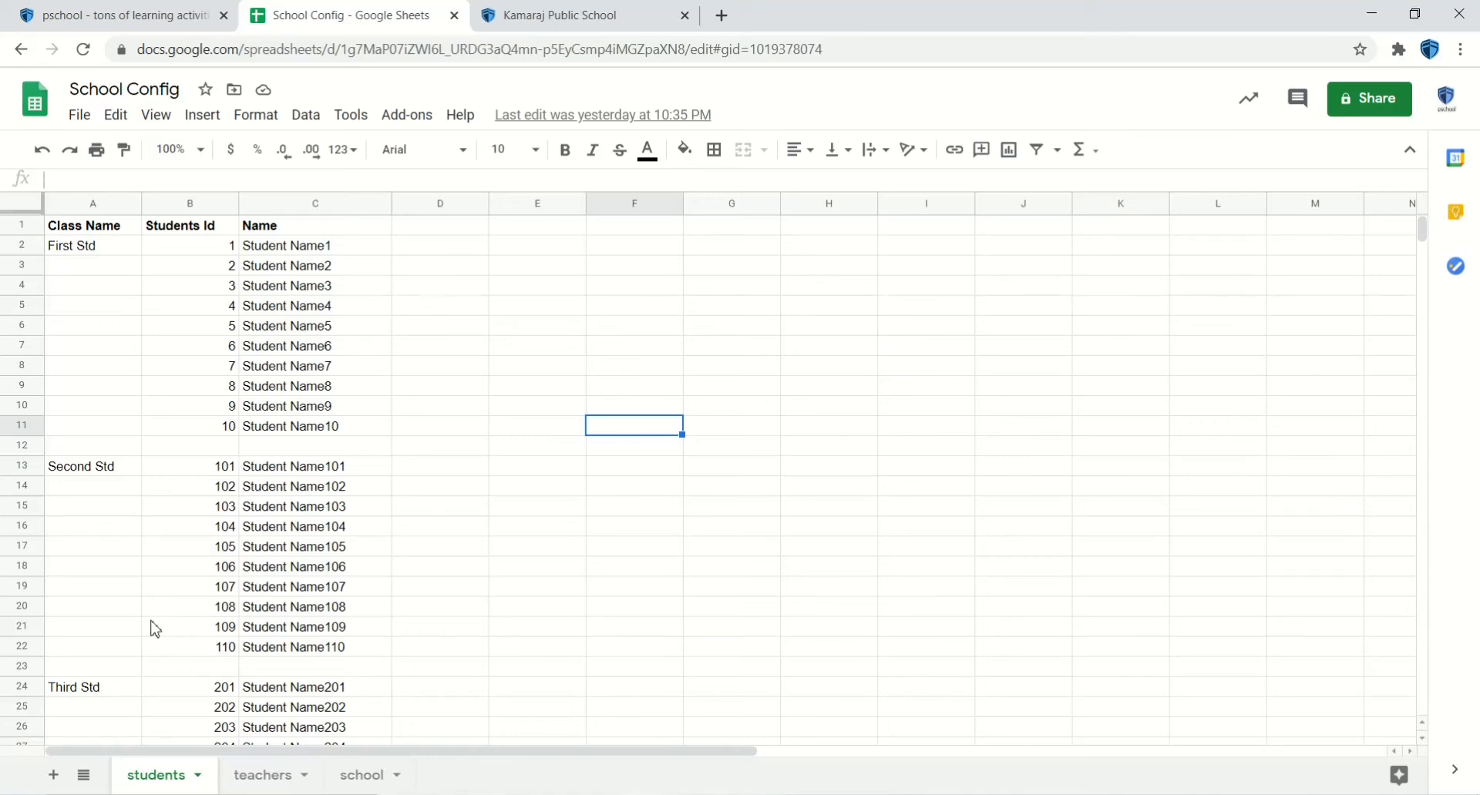
{"action": "mouse_move", "coordinate": [87, 331]}
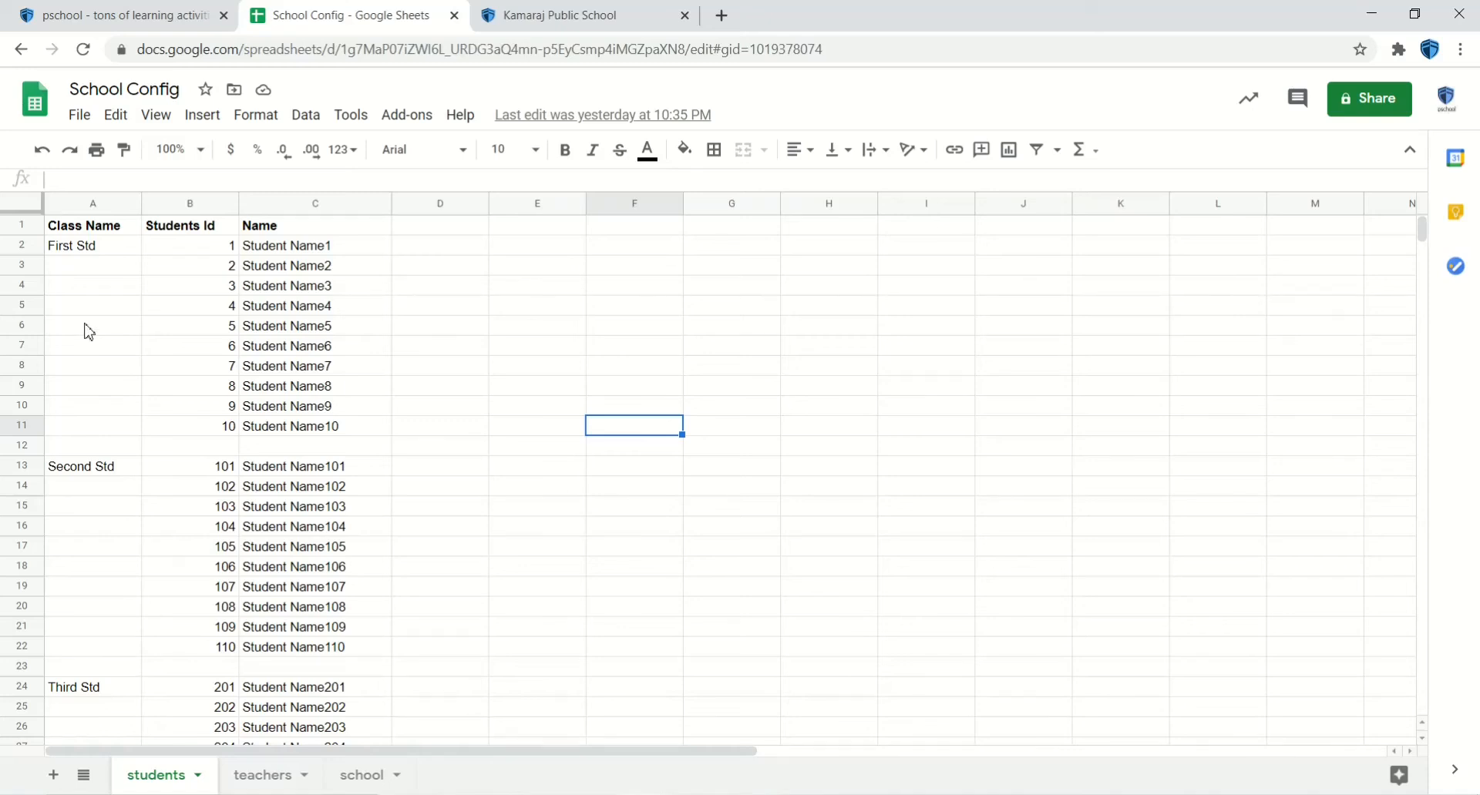
{"action": "mouse_move", "coordinate": [88, 244]}
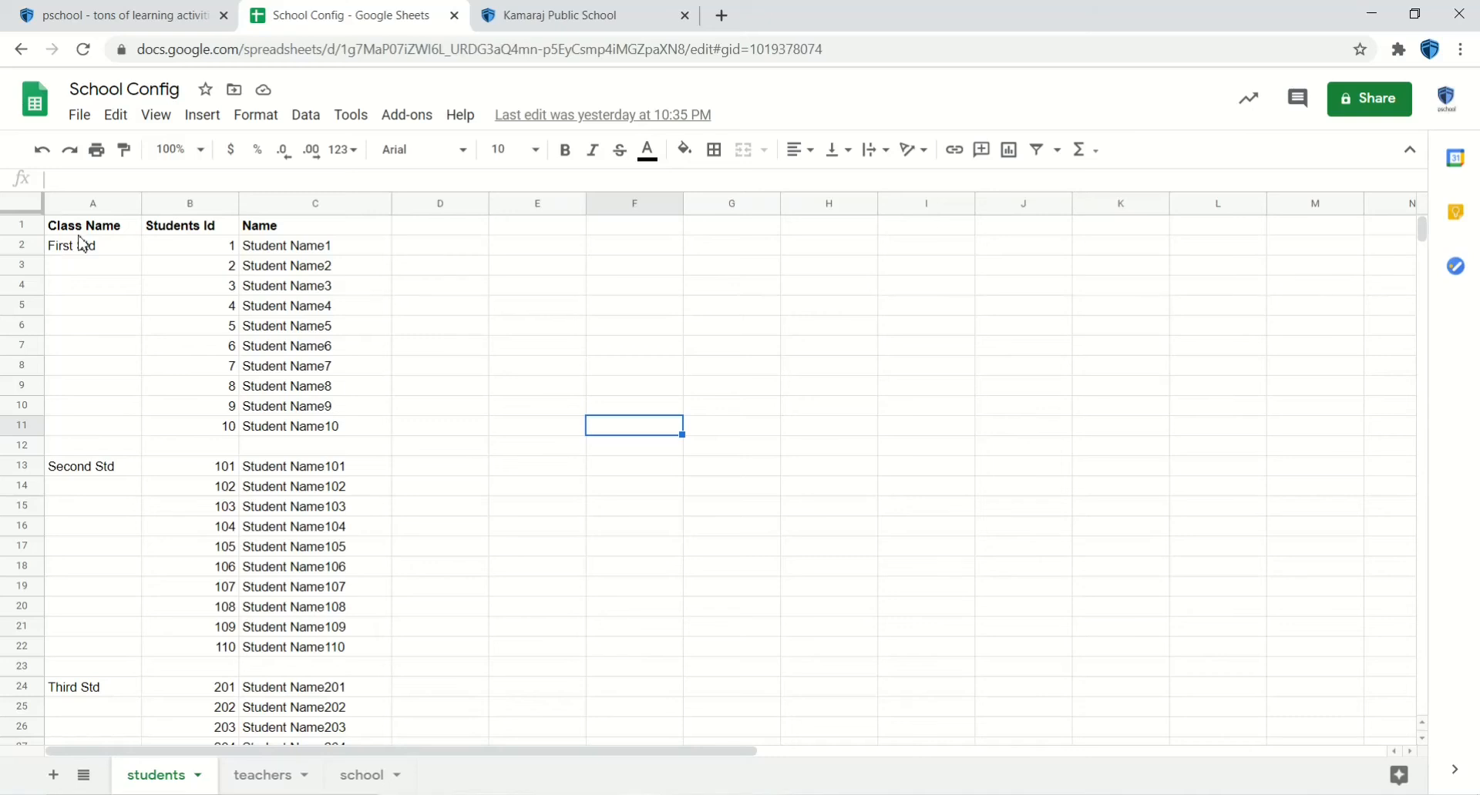
{"action": "mouse_move", "coordinate": [94, 237]}
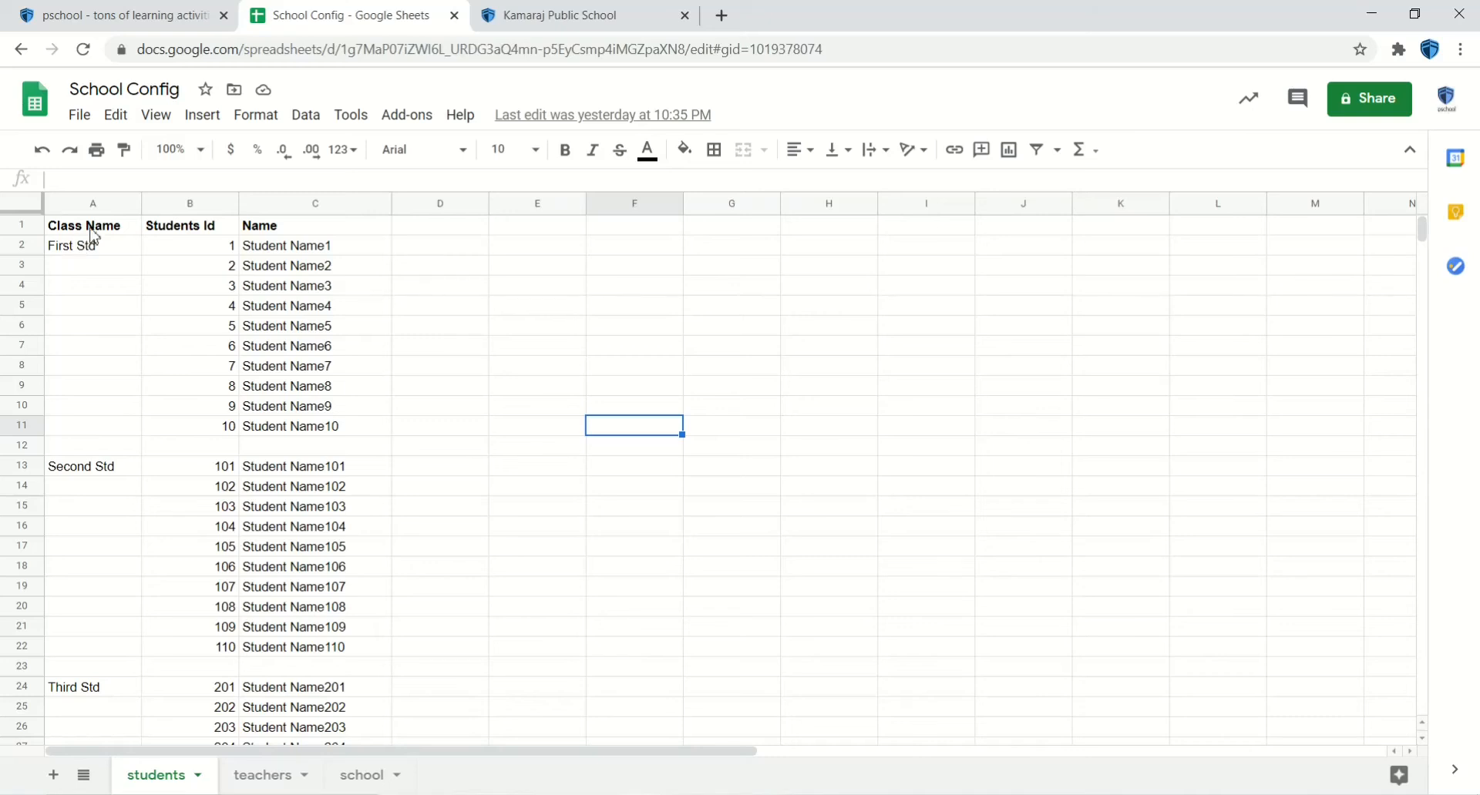
{"action": "left_click", "coordinate": [93, 203]}
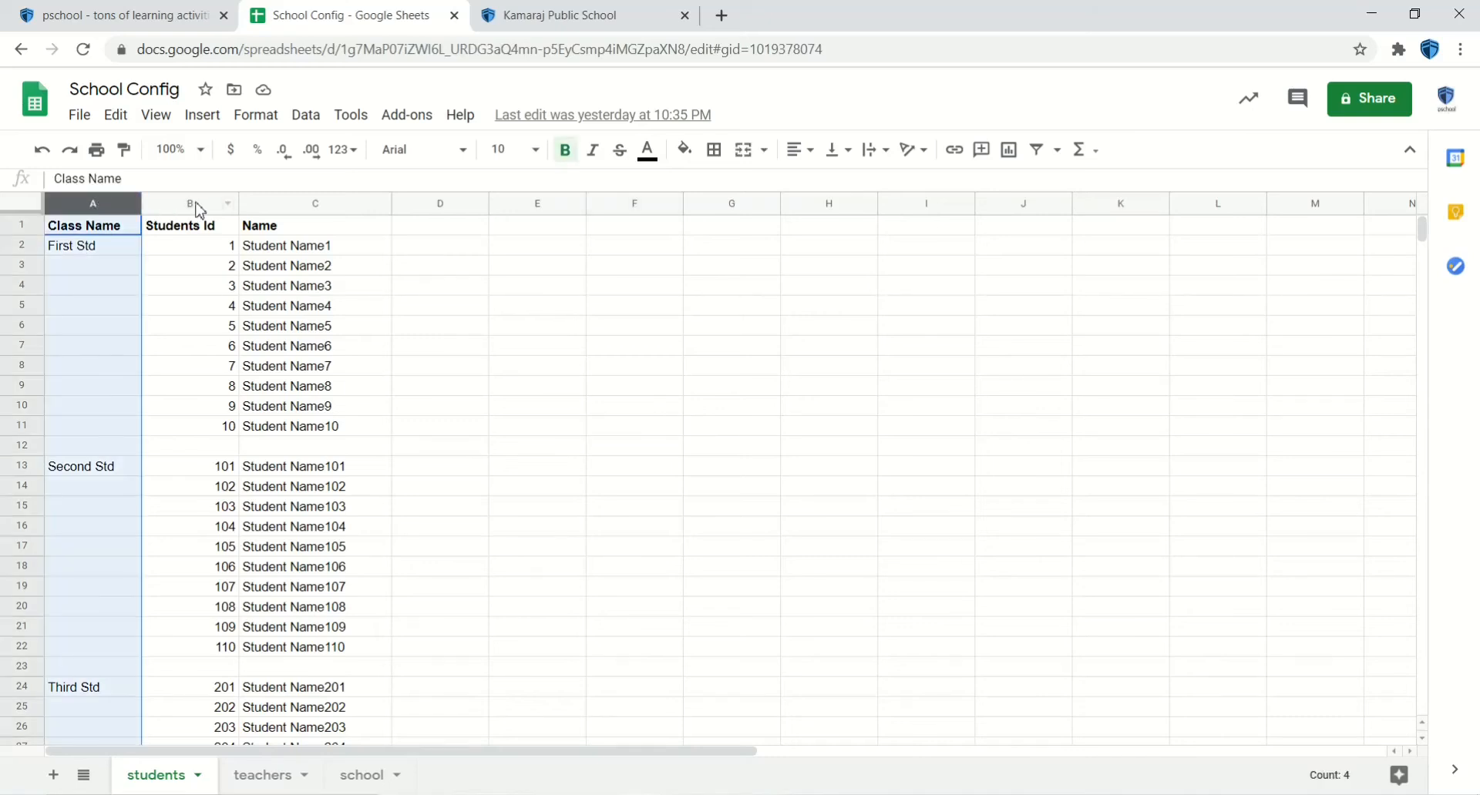
{"action": "left_click", "coordinate": [188, 203]}
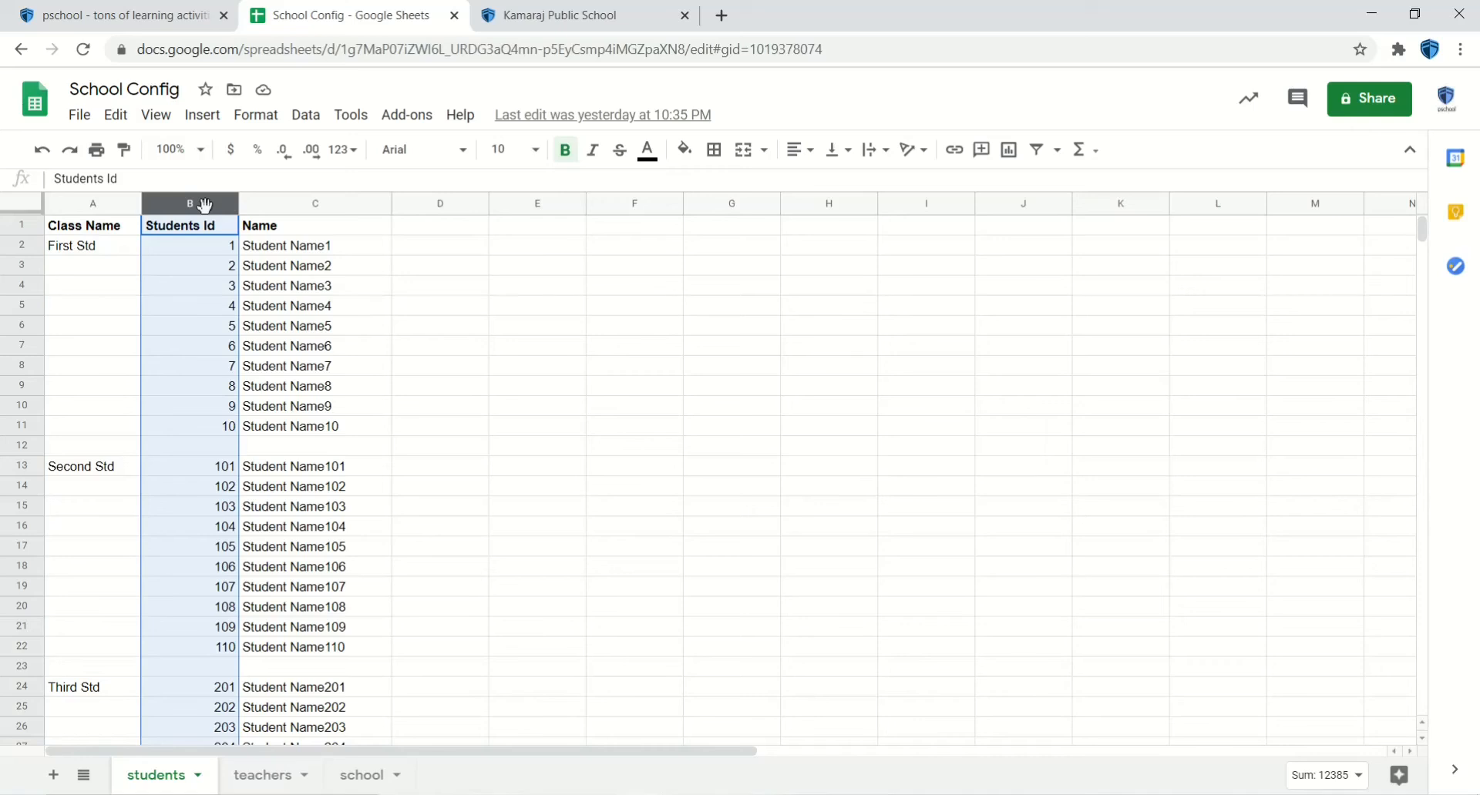
{"action": "mouse_move", "coordinate": [286, 215]}
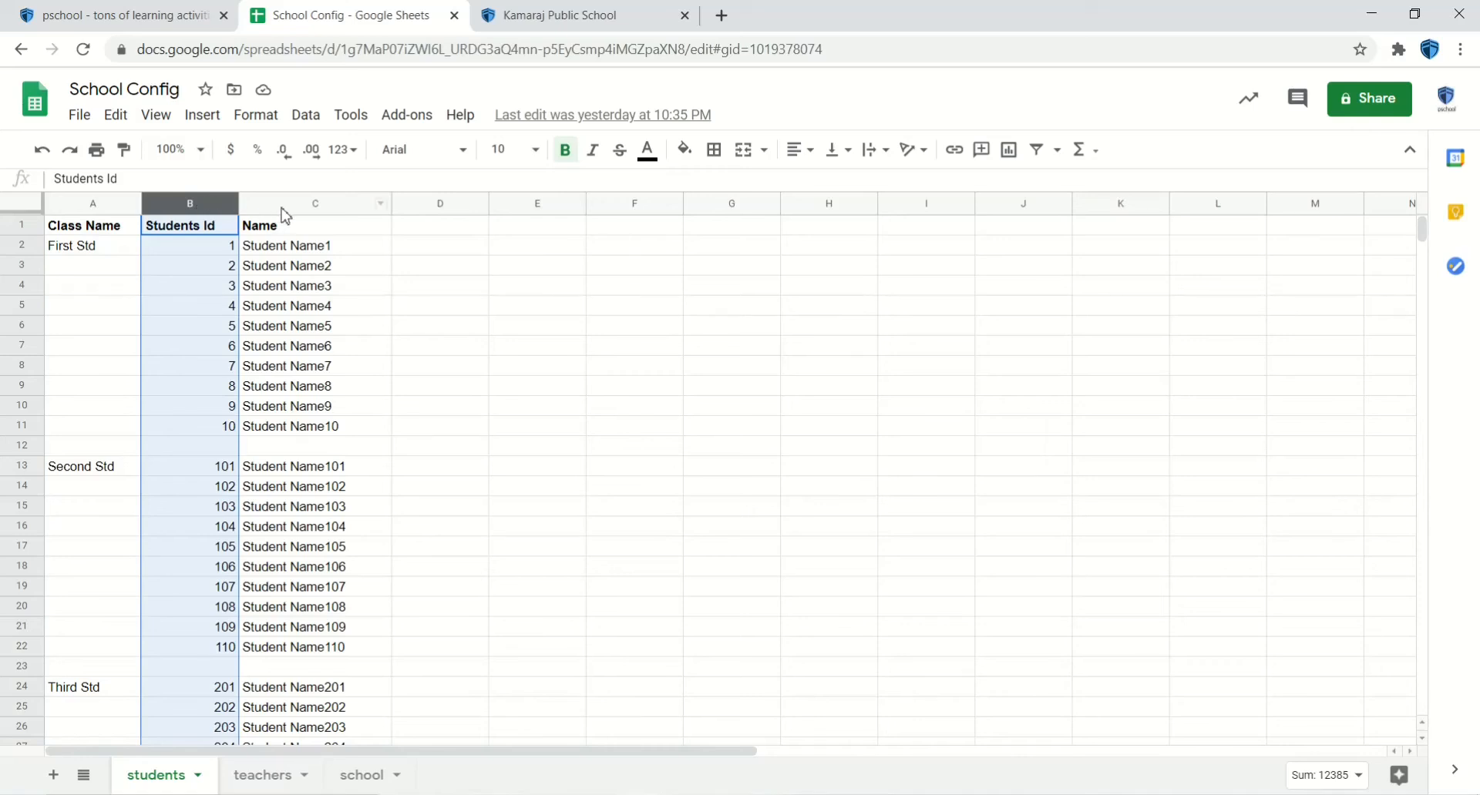
{"action": "left_click", "coordinate": [314, 202]}
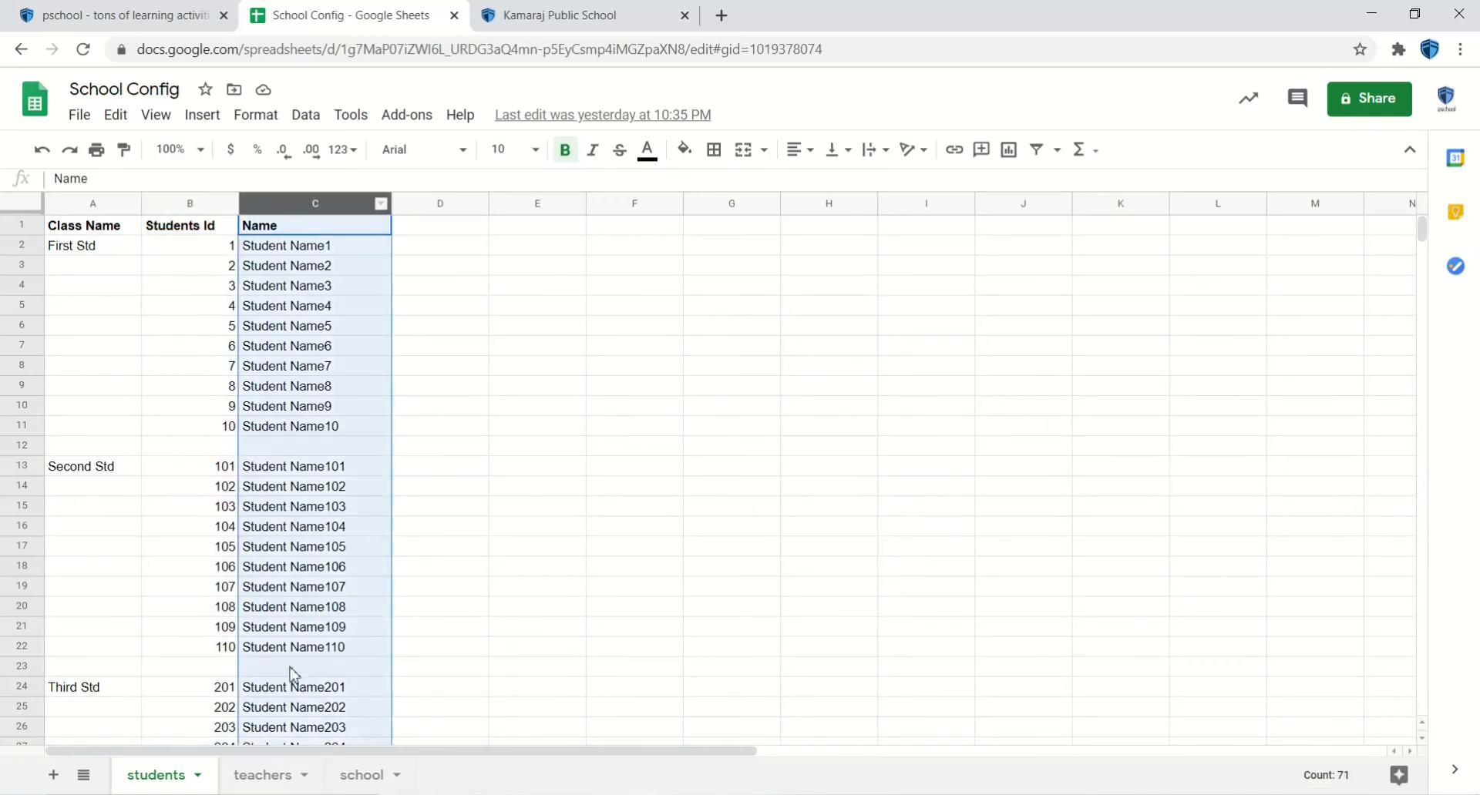
{"action": "left_click", "coordinate": [262, 774]}
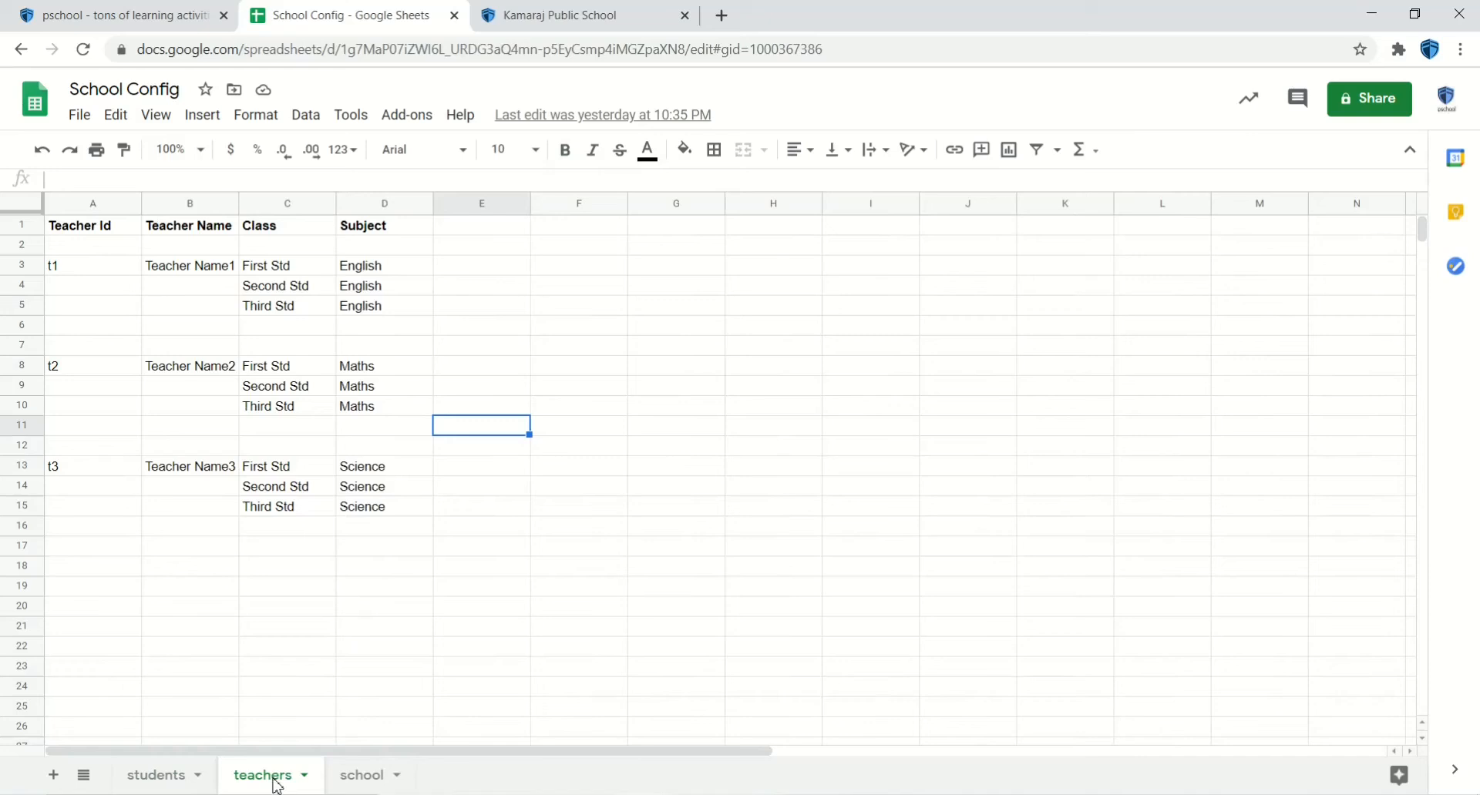
- Highlight the Teacher Id, Class and Subject columns, then move to the school sheet
{"action": "left_click", "coordinate": [92, 202]}
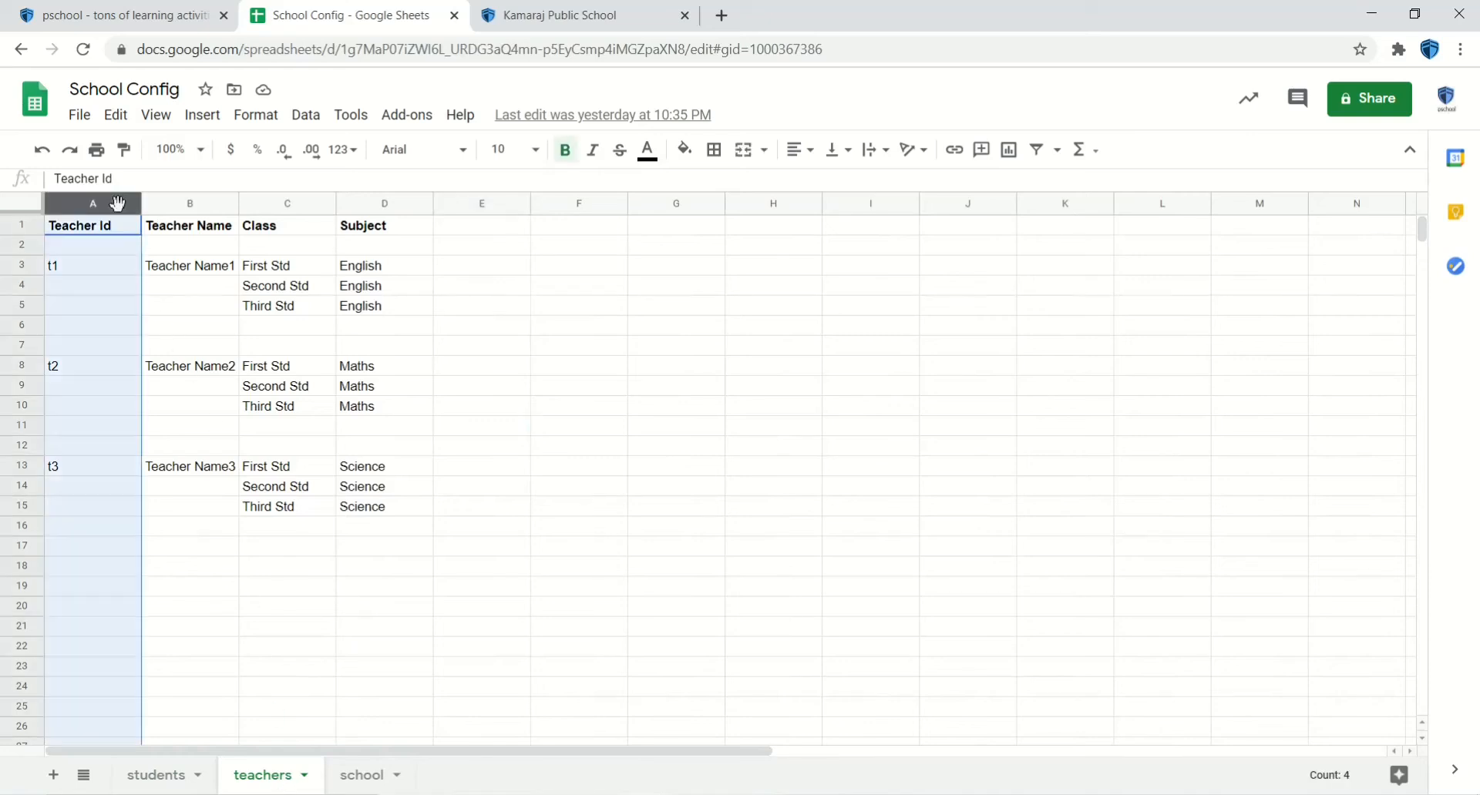
{"action": "mouse_move", "coordinate": [174, 209]}
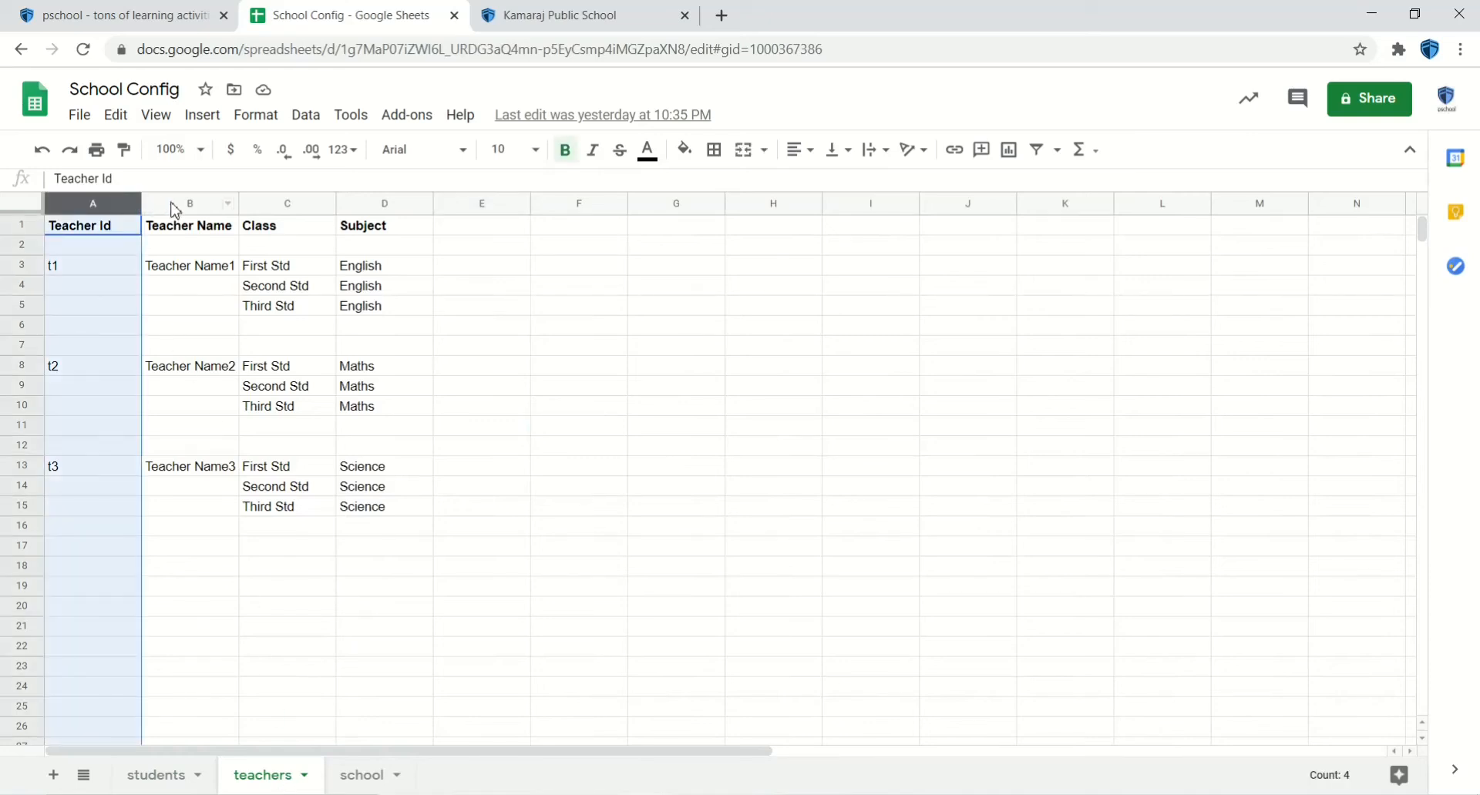
{"action": "left_click", "coordinate": [287, 203]}
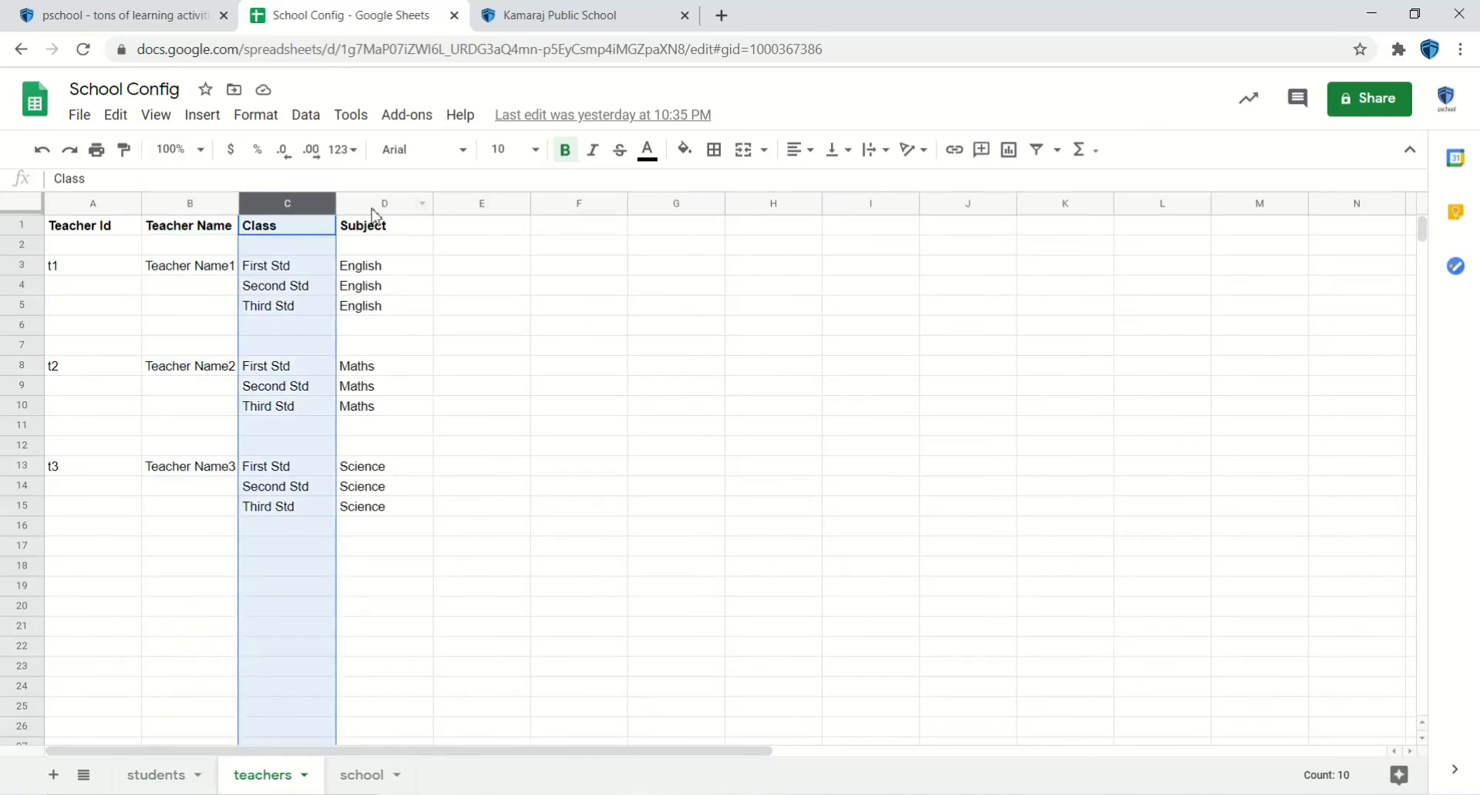
{"action": "left_click", "coordinate": [383, 224]}
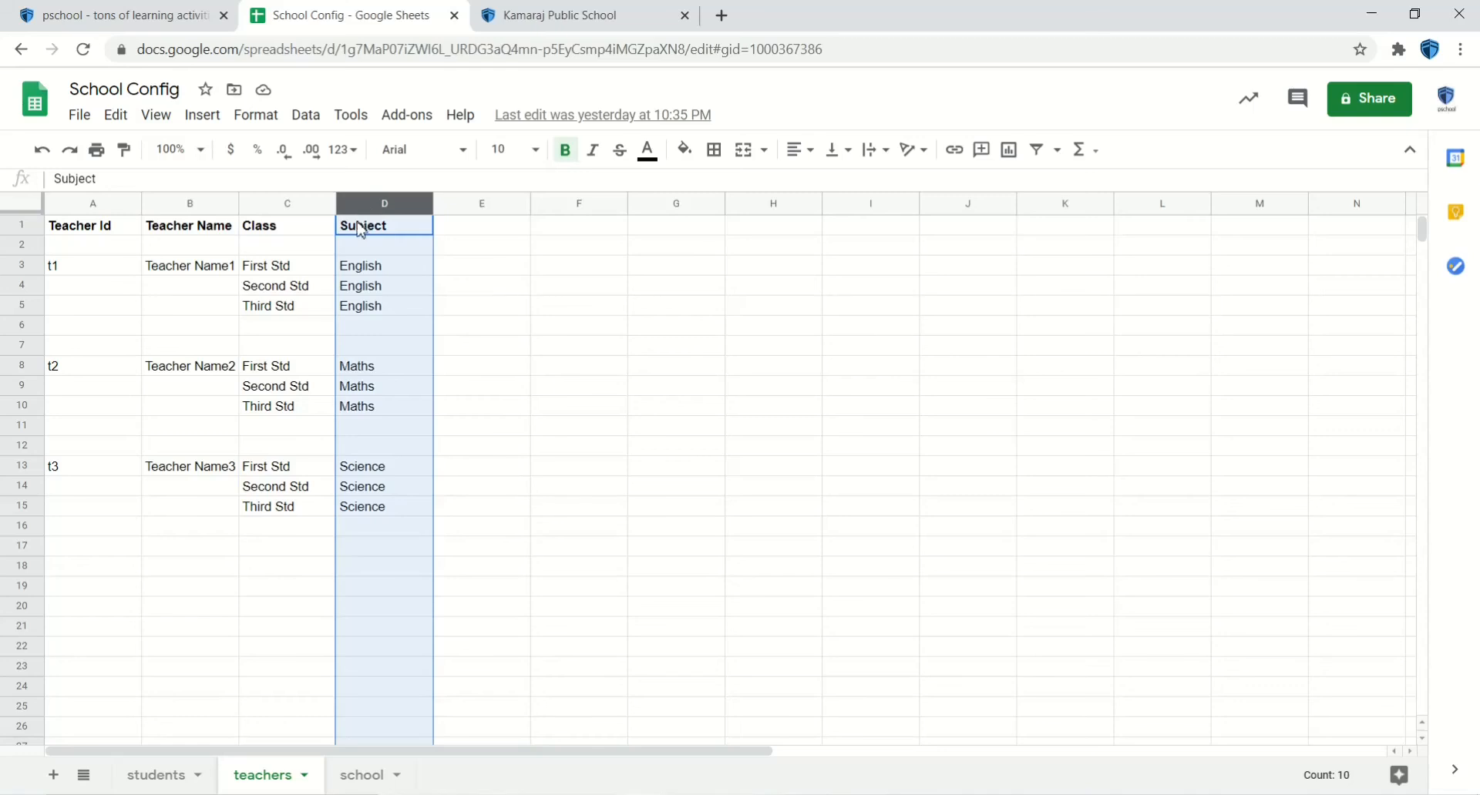
{"action": "mouse_move", "coordinate": [358, 233]}
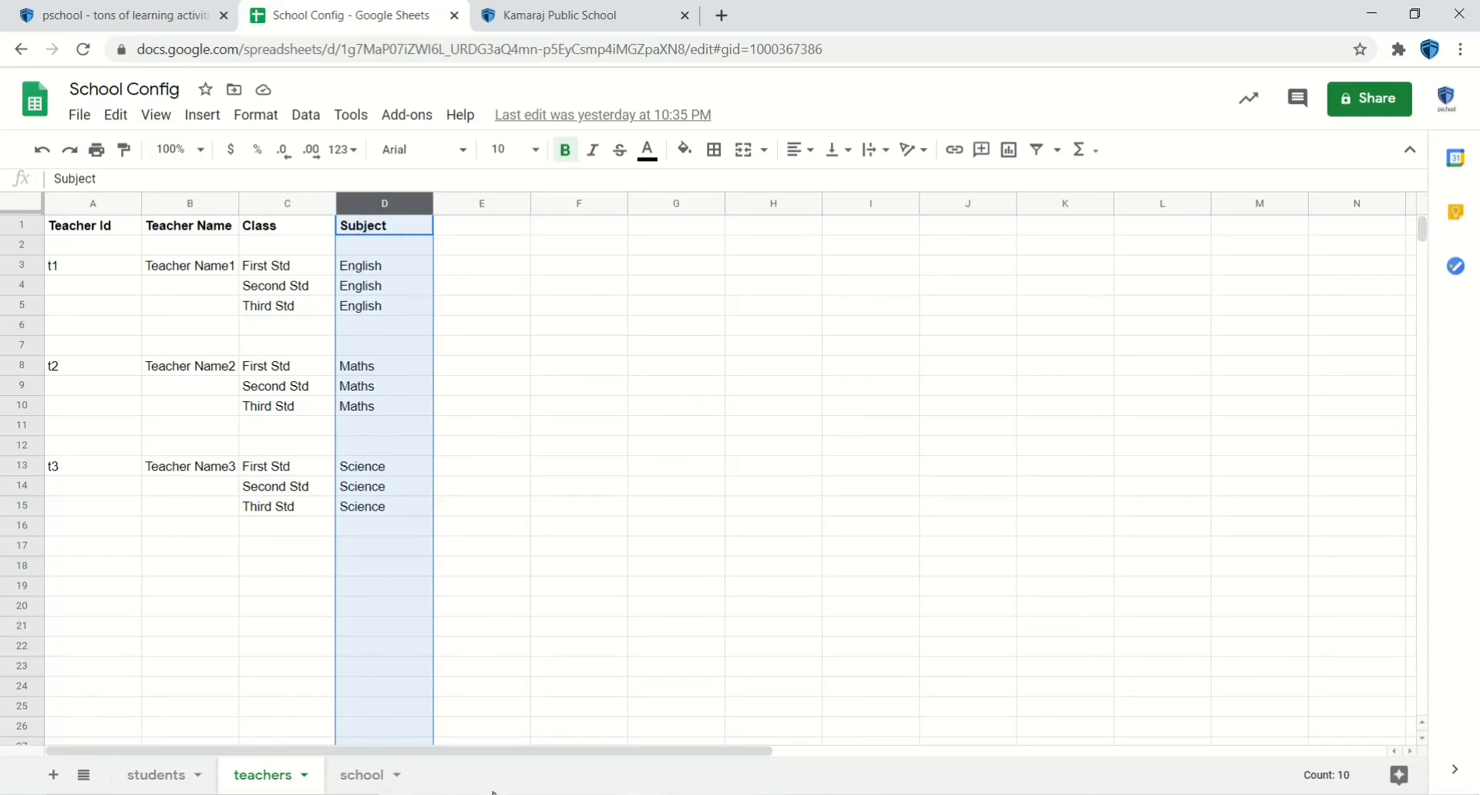
{"action": "mouse_move", "coordinate": [520, 736]}
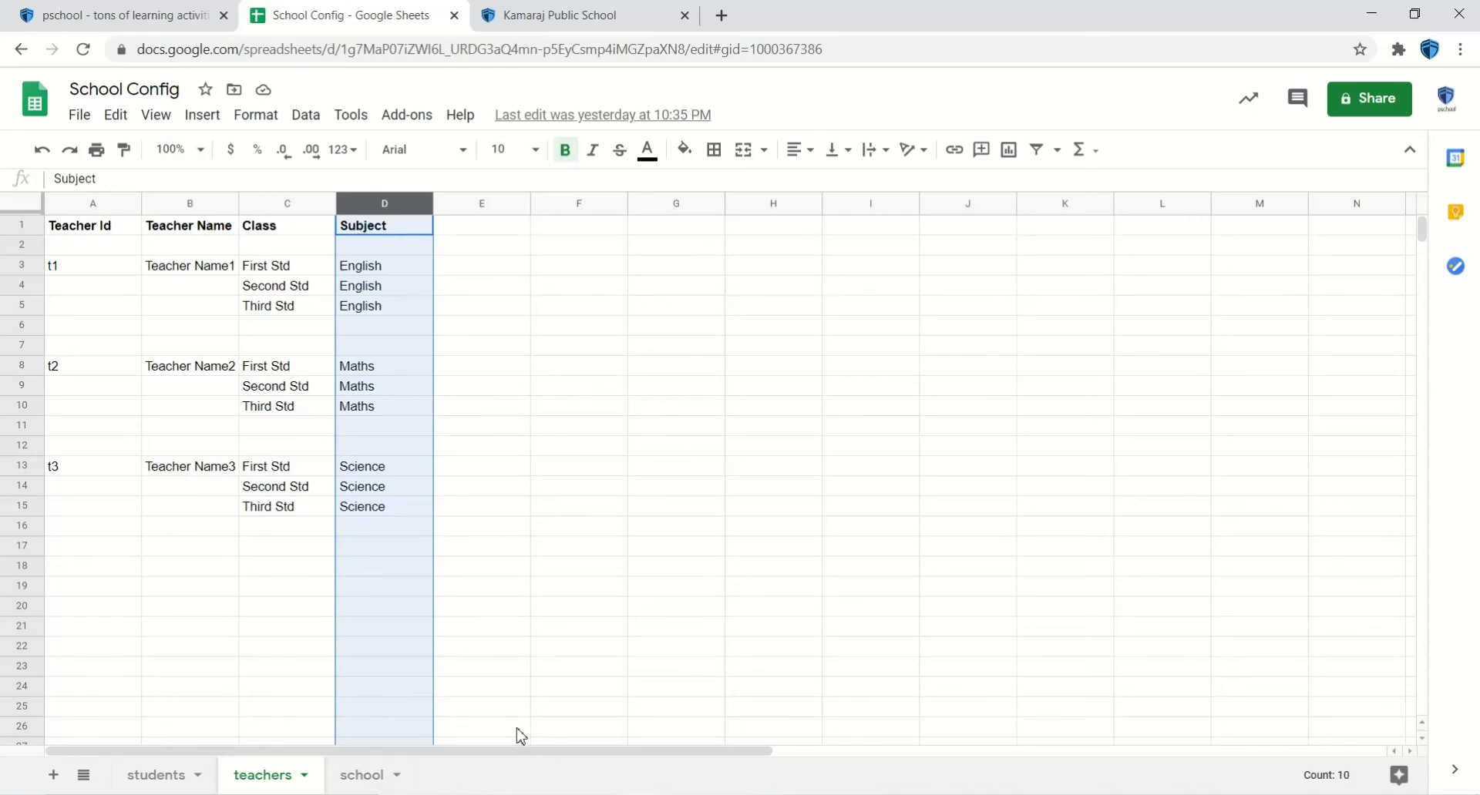
{"action": "left_click", "coordinate": [361, 775]}
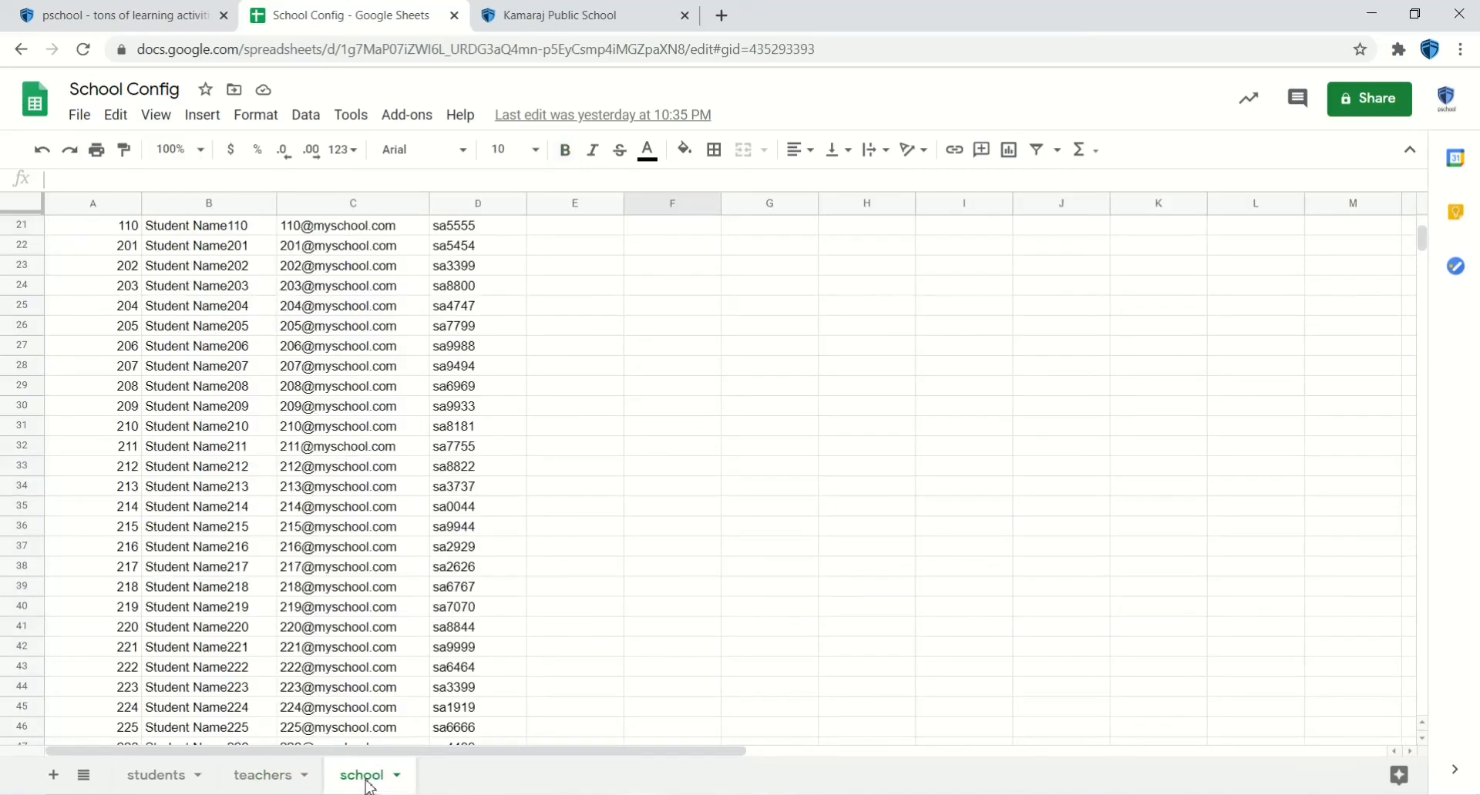
{"action": "mouse_move", "coordinate": [179, 417]}
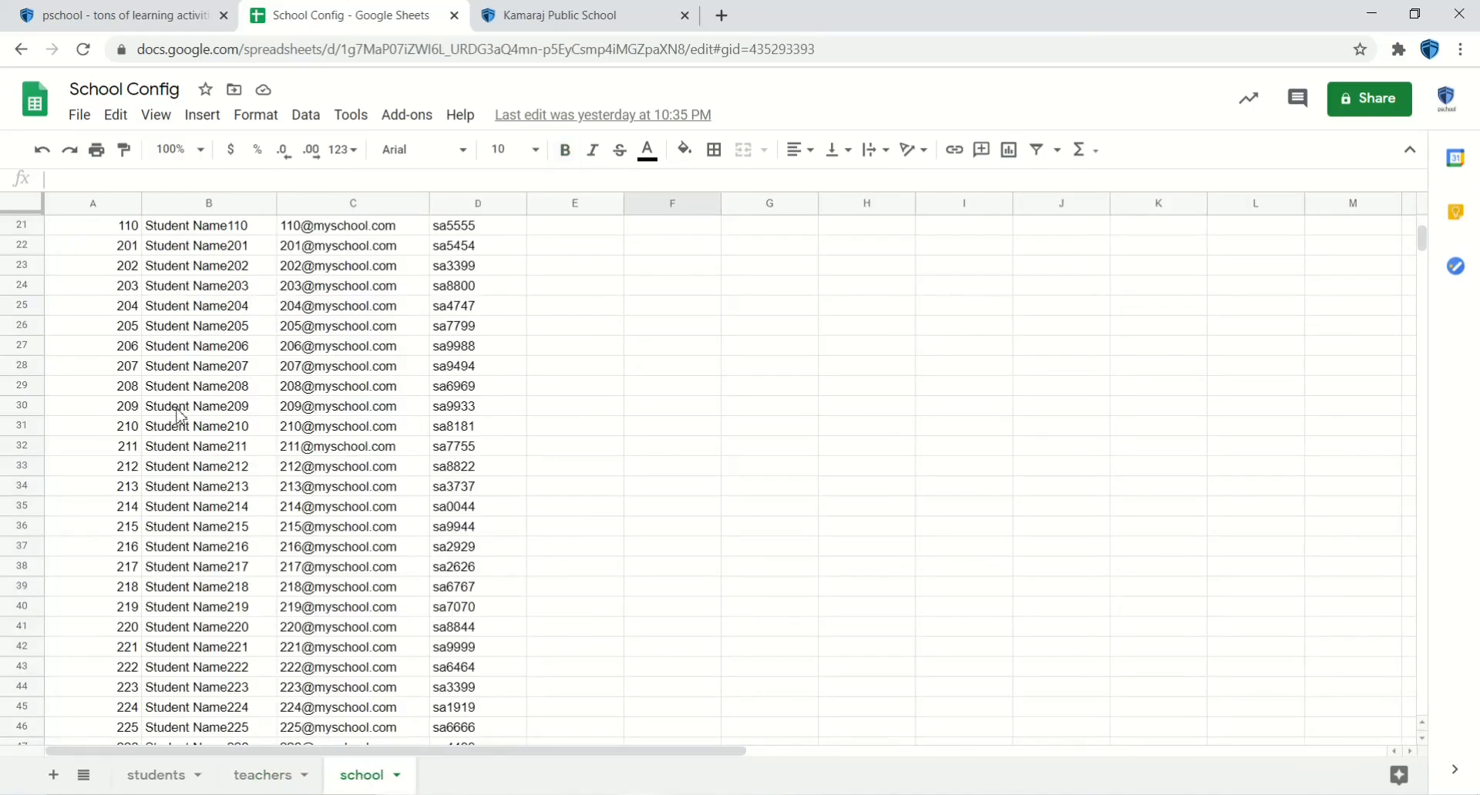
- Scroll the school sheet to the top and switch to the Kamaraj Public School page
{"action": "scroll", "scroll_direction": "up", "scroll_amount": 3}
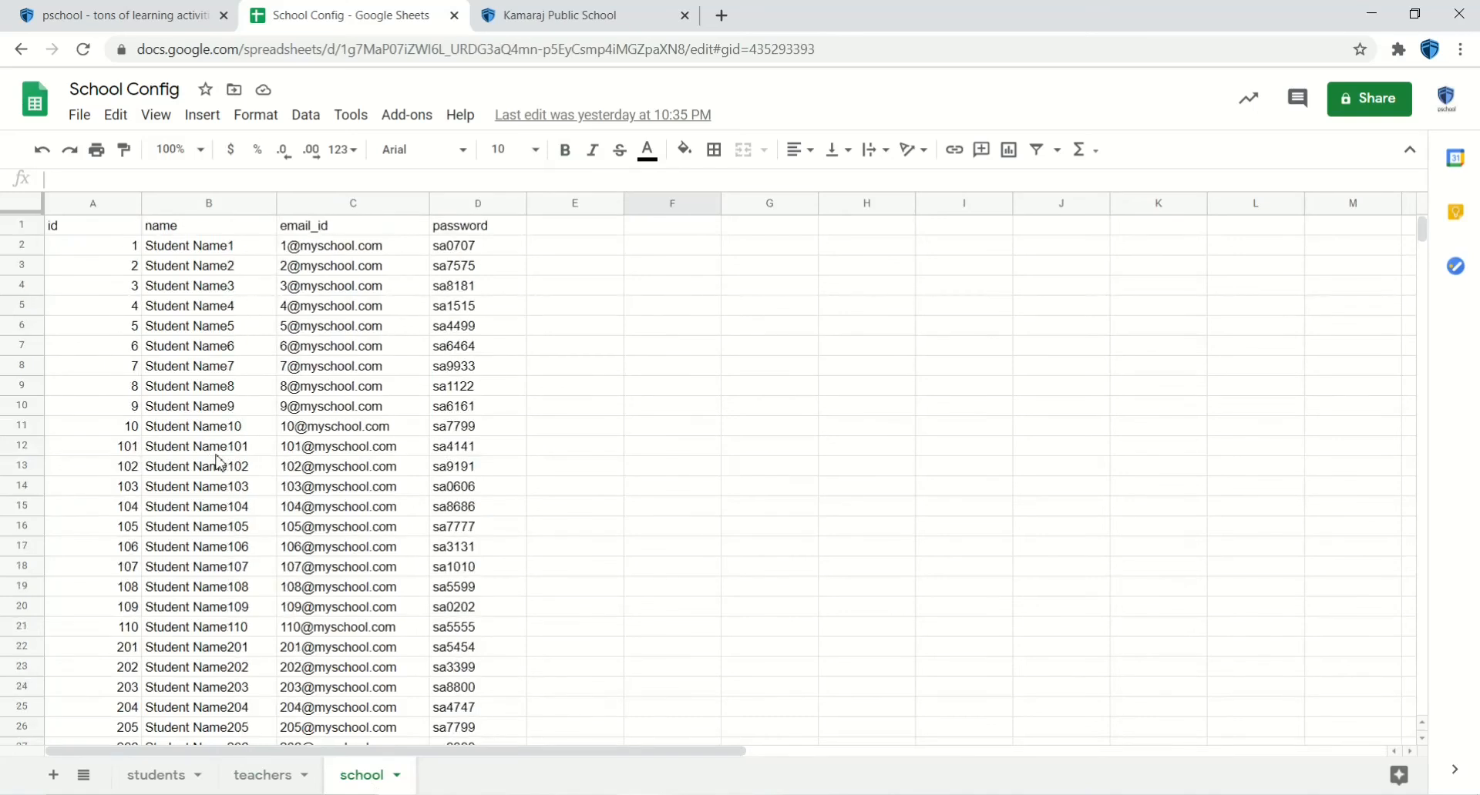
{"action": "mouse_move", "coordinate": [205, 432]}
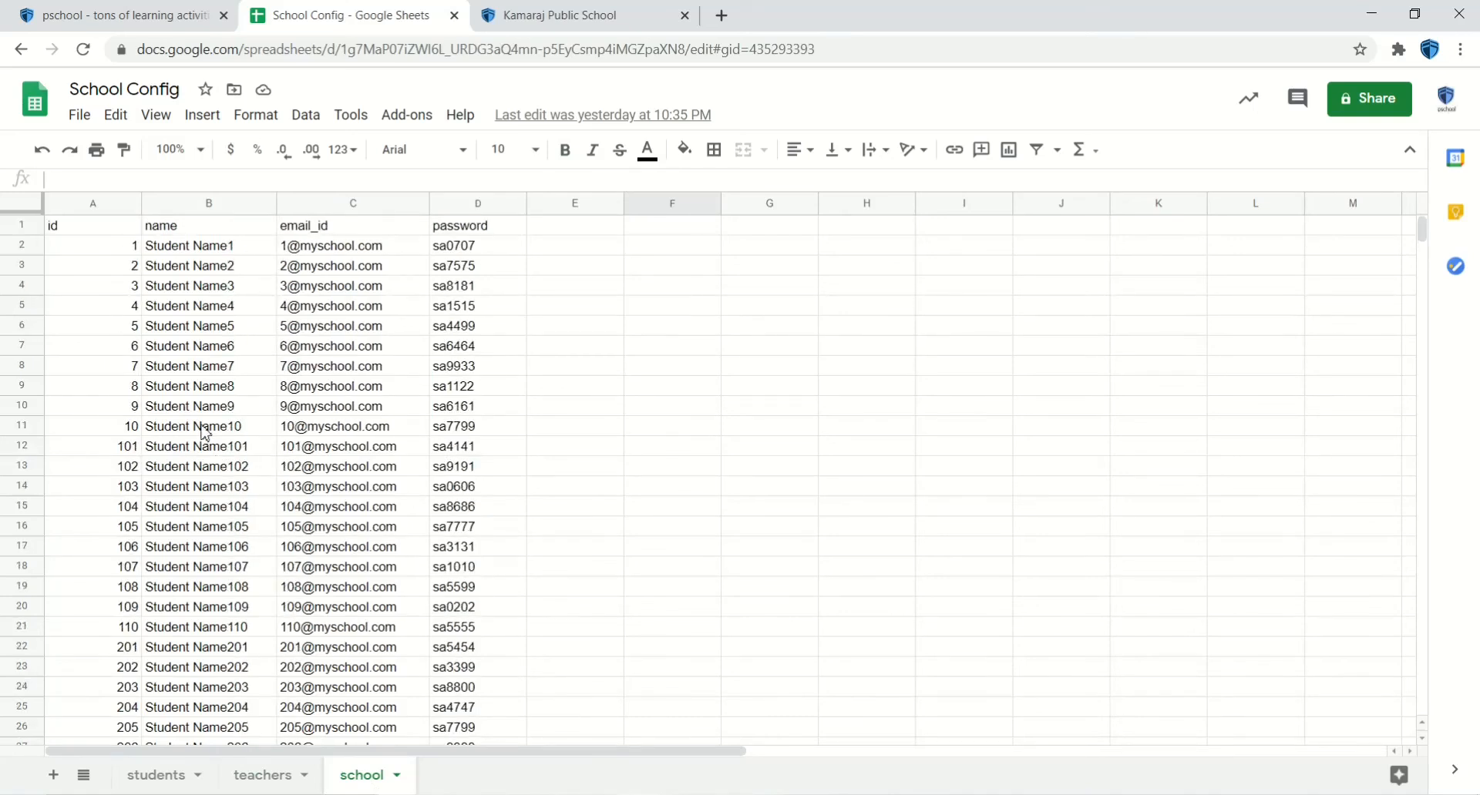
{"action": "mouse_move", "coordinate": [209, 388]}
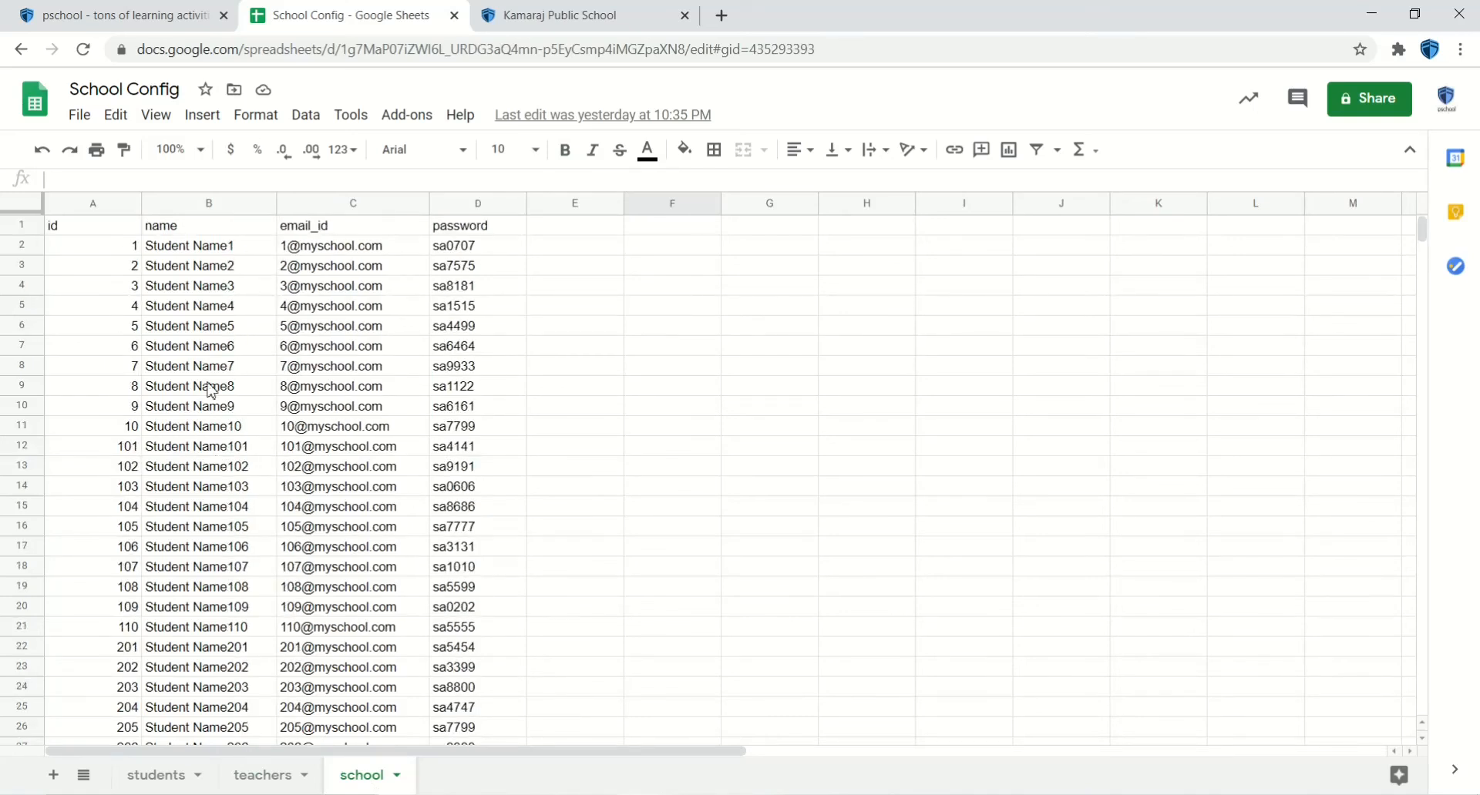
{"action": "left_click", "coordinate": [583, 15]}
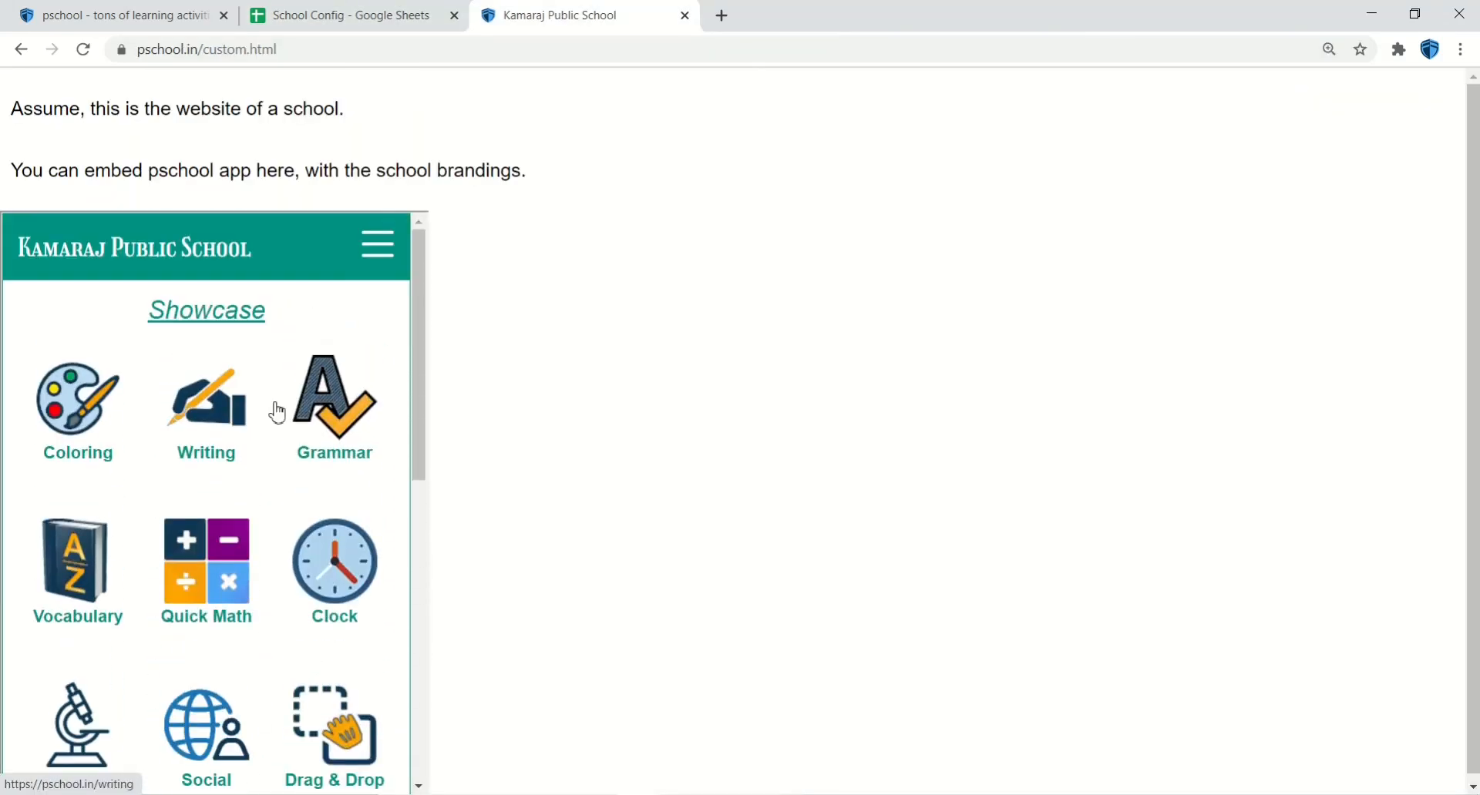
{"action": "mouse_move", "coordinate": [451, 370]}
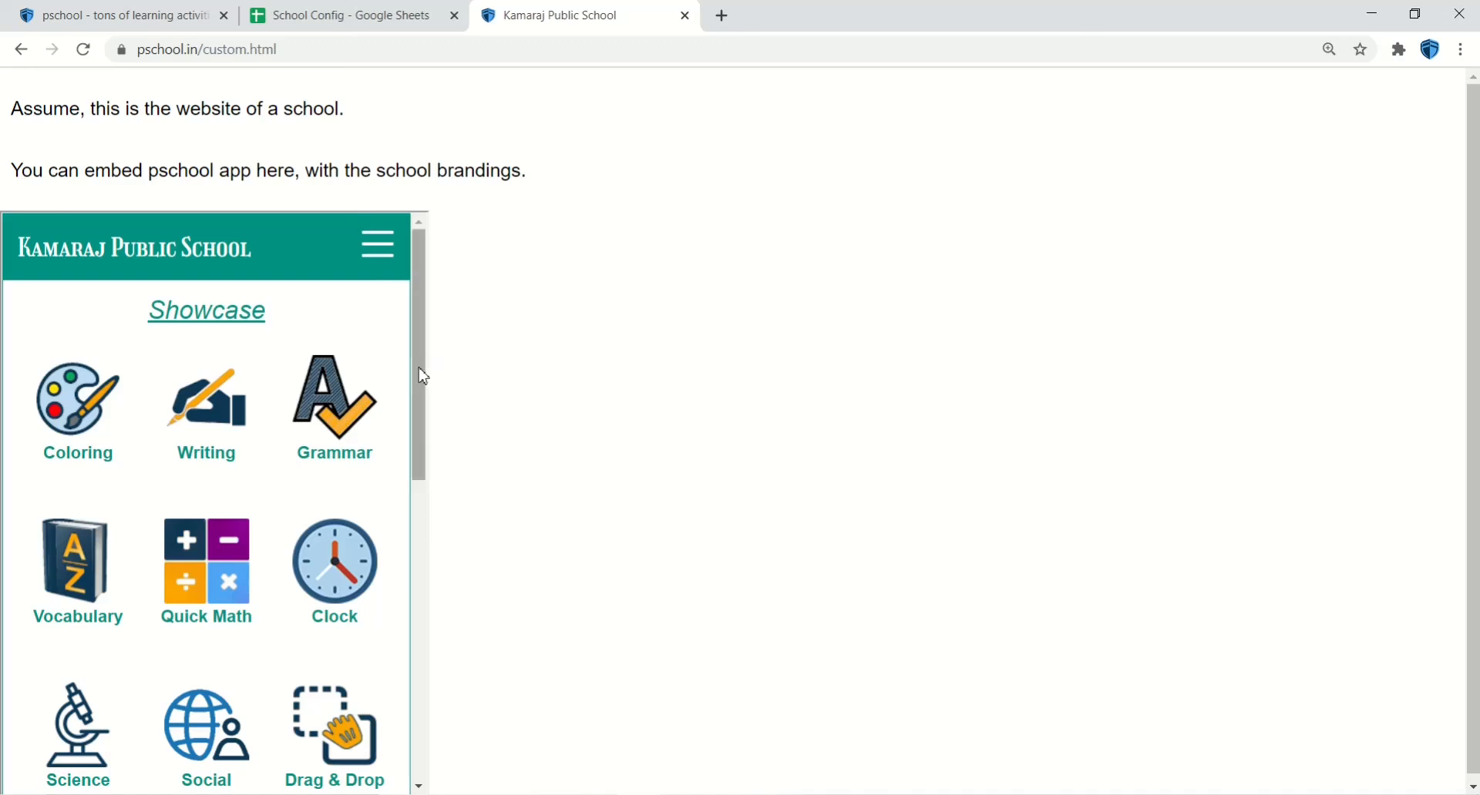
{"action": "left_click", "coordinate": [334, 564]}
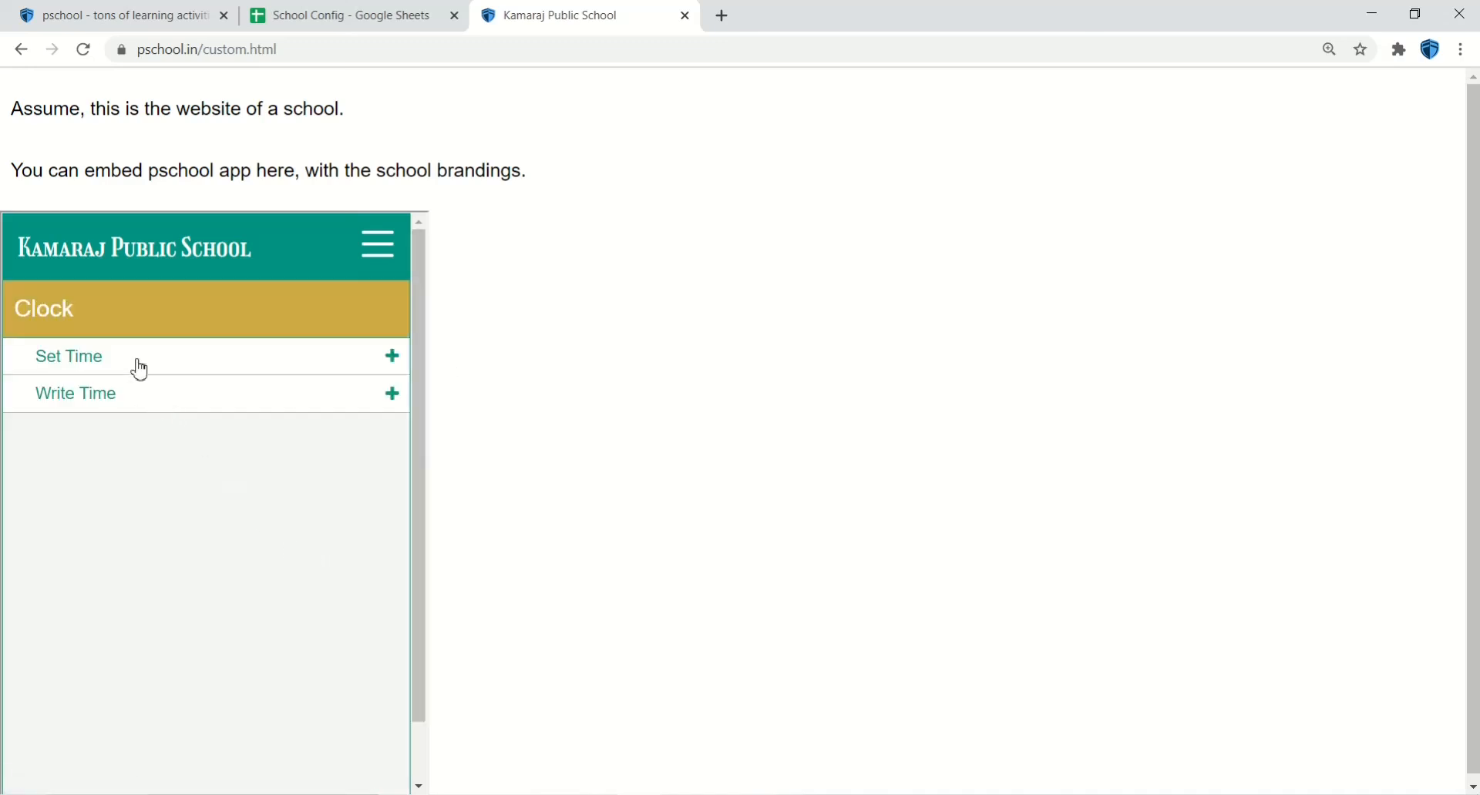
{"action": "left_click", "coordinate": [67, 356]}
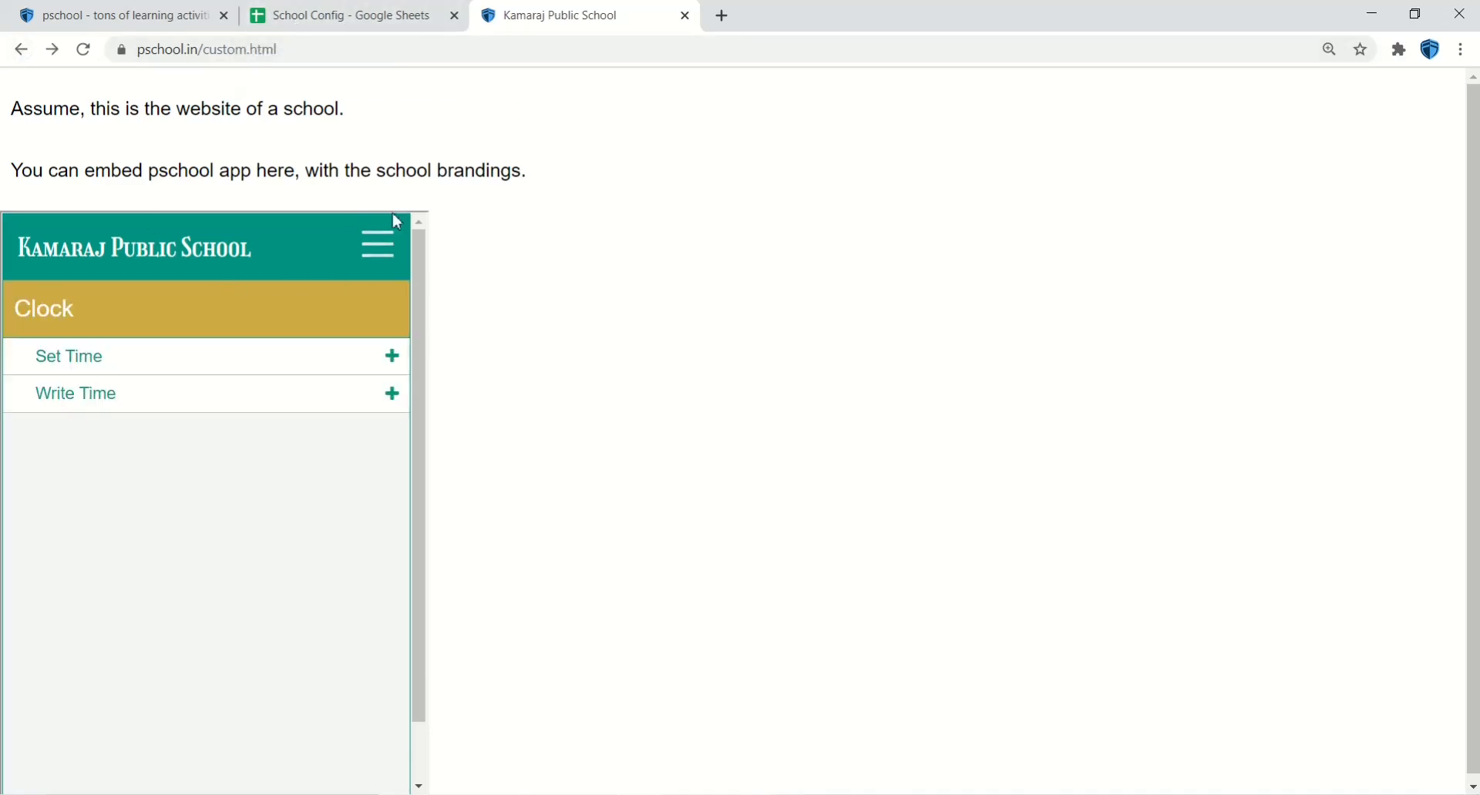
{"action": "left_click", "coordinate": [377, 245]}
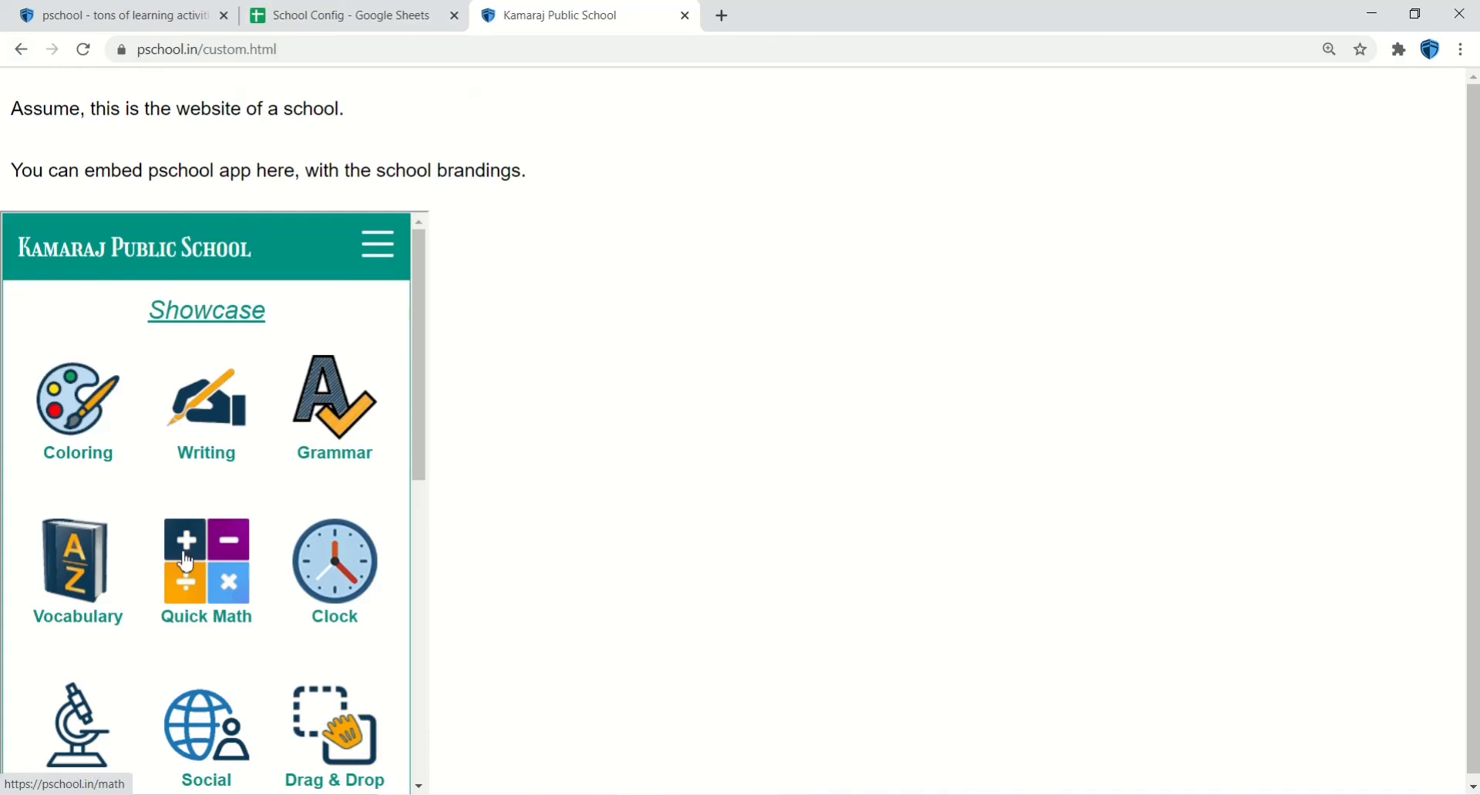
{"action": "mouse_move", "coordinate": [244, 535]}
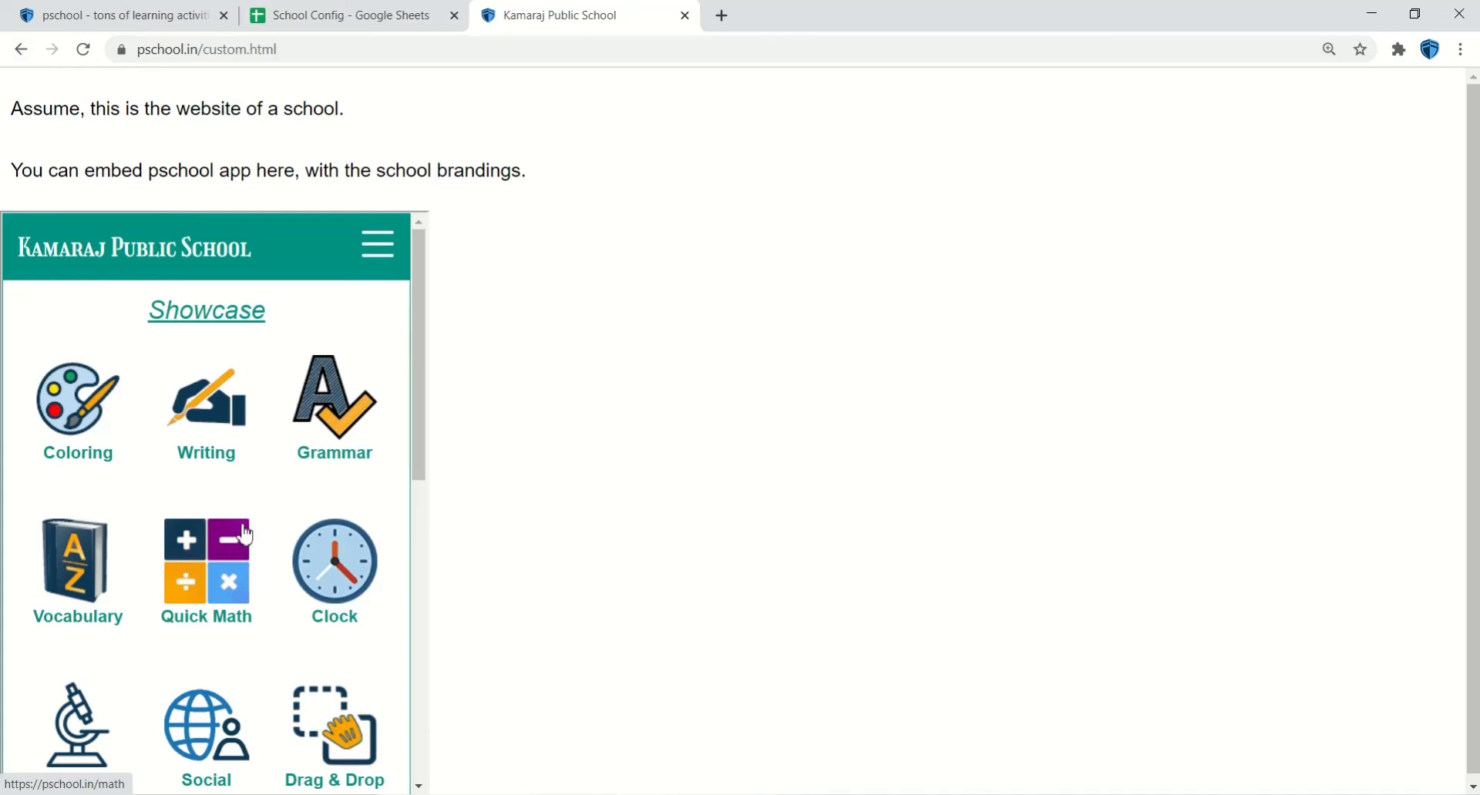